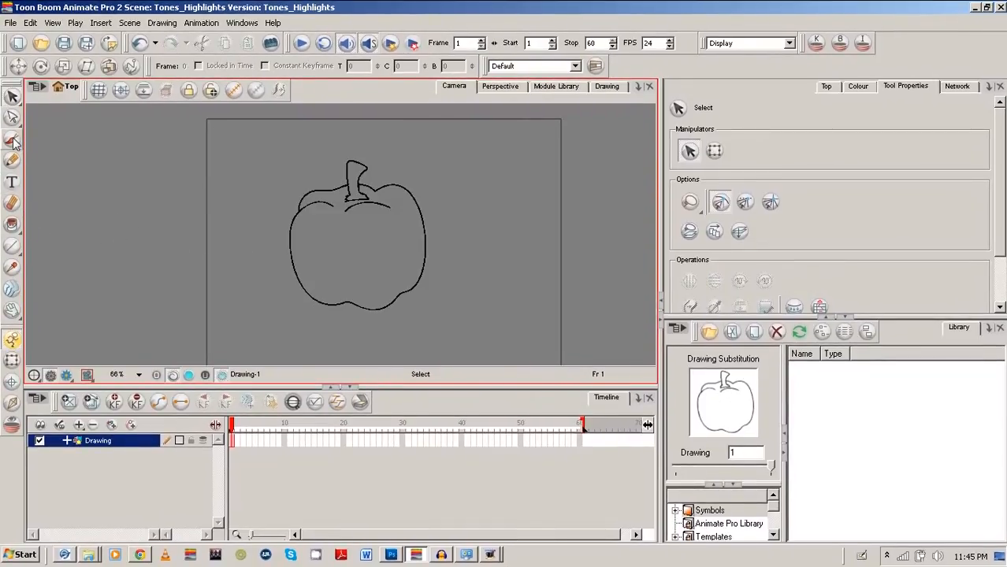
Step: Switch to the Brush tool to paint on the pepper outline
left_click(13, 138)
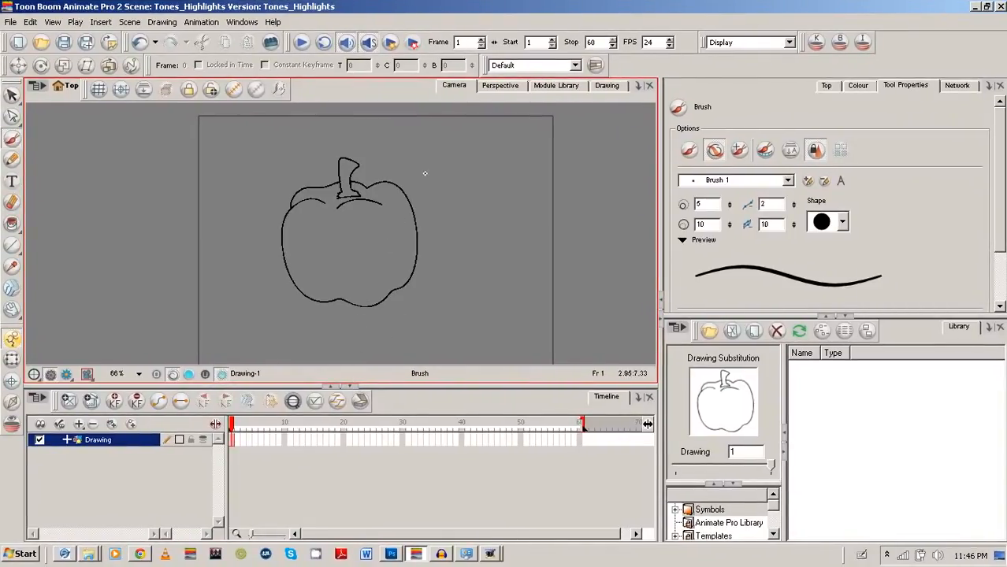
Step: Add palette colour New 0 and set it to a dark green in the Multiwheel Colour dialog
left_click(858, 85)
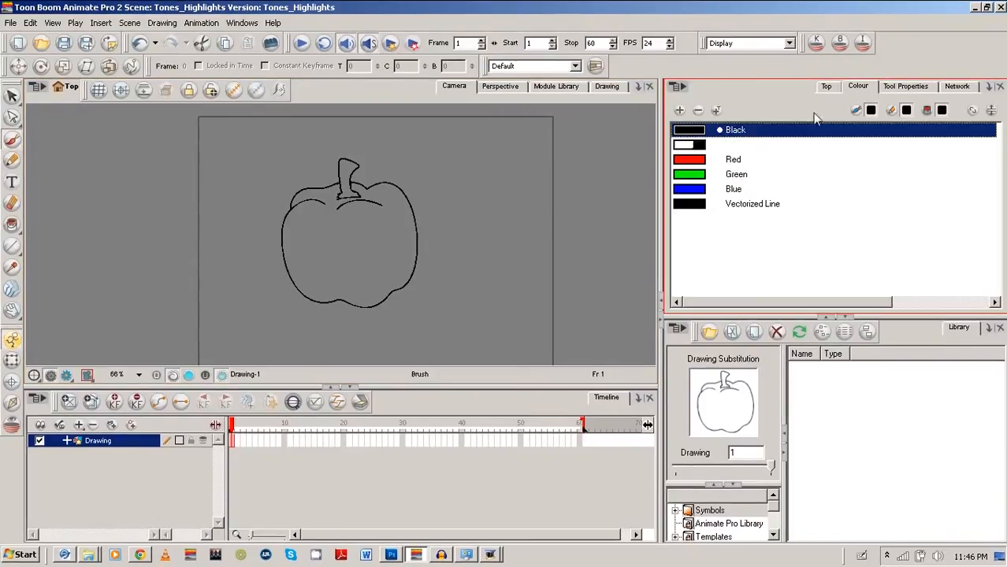
left_click(677, 111)
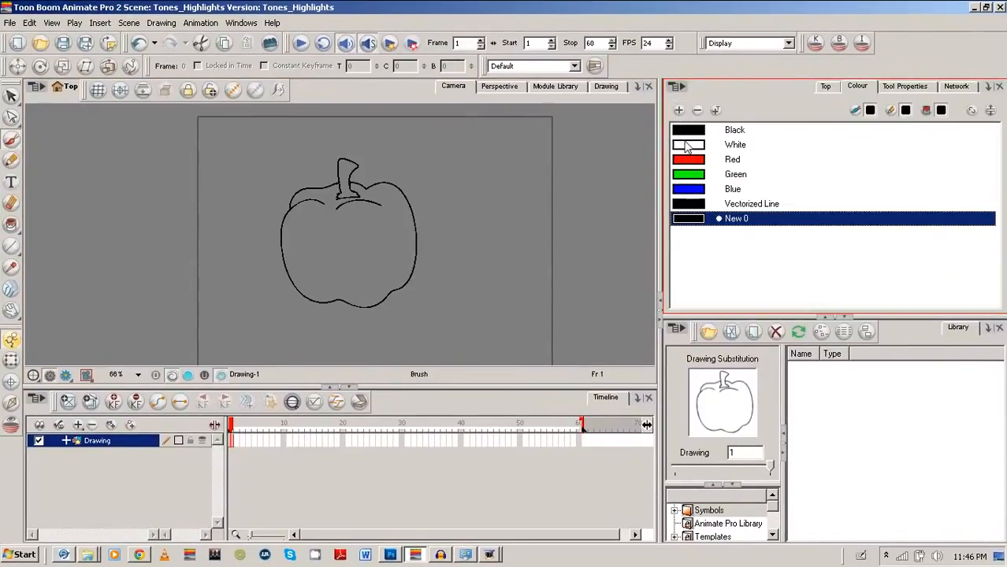
double_click(687, 217)
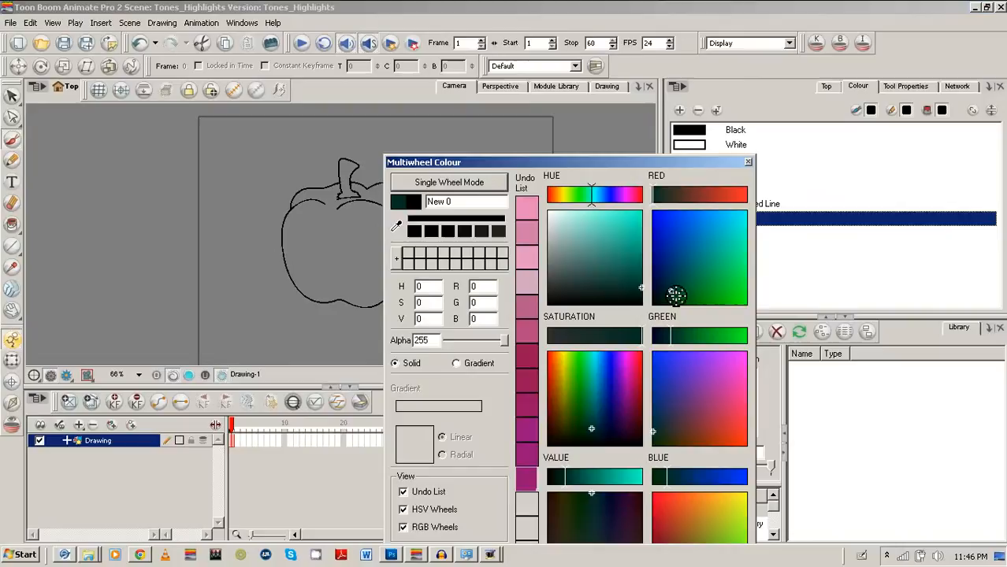
left_click(706, 303)
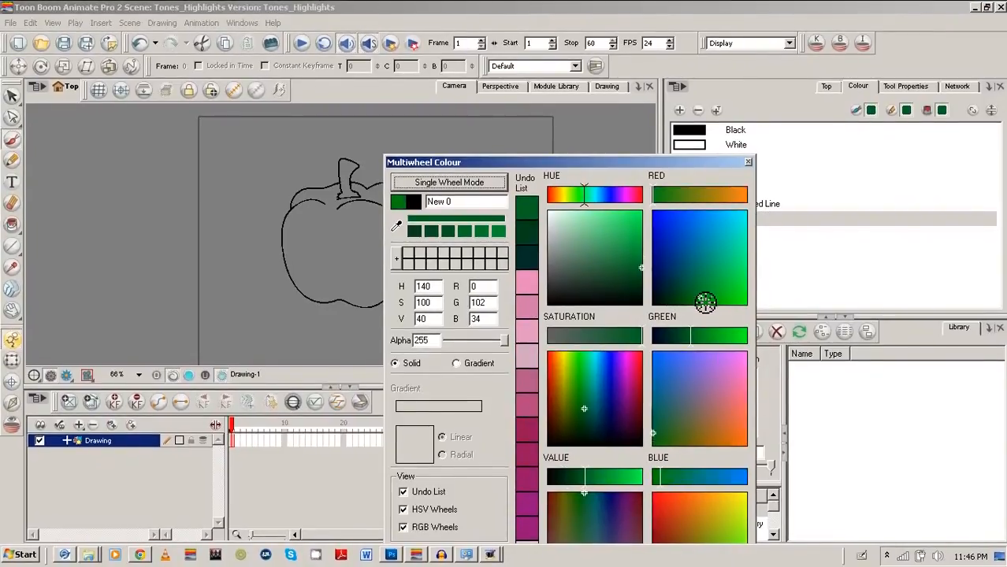
left_click(675, 299)
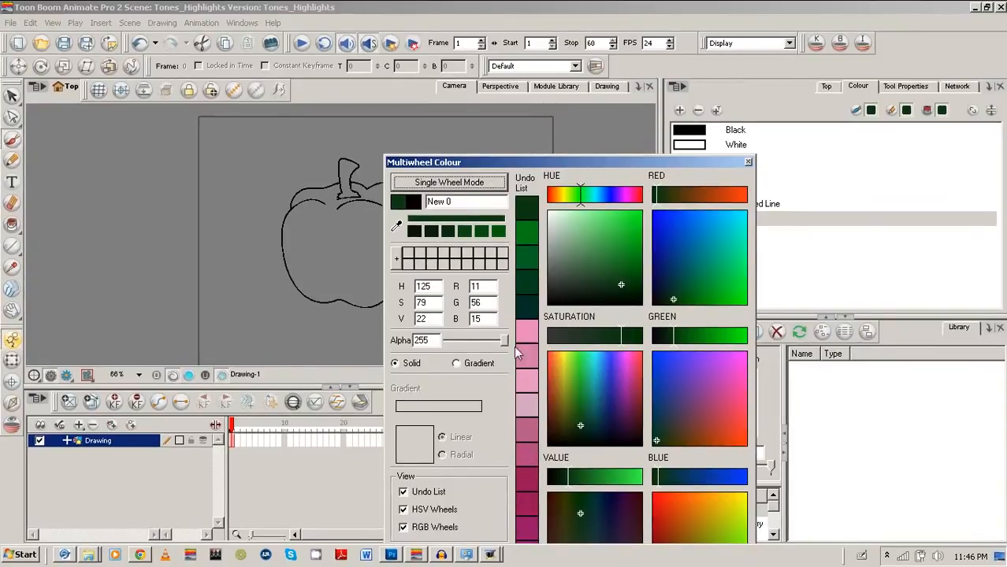
Step: Add a second dark green colour, New 1, and close the colour editor
left_click_drag(424, 162, 432, 107)
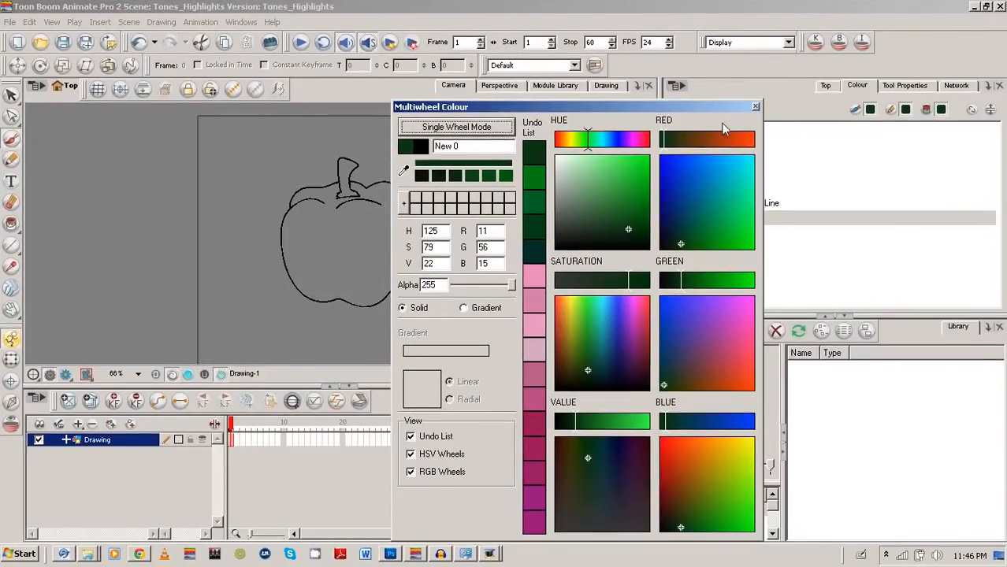
left_click(754, 107)
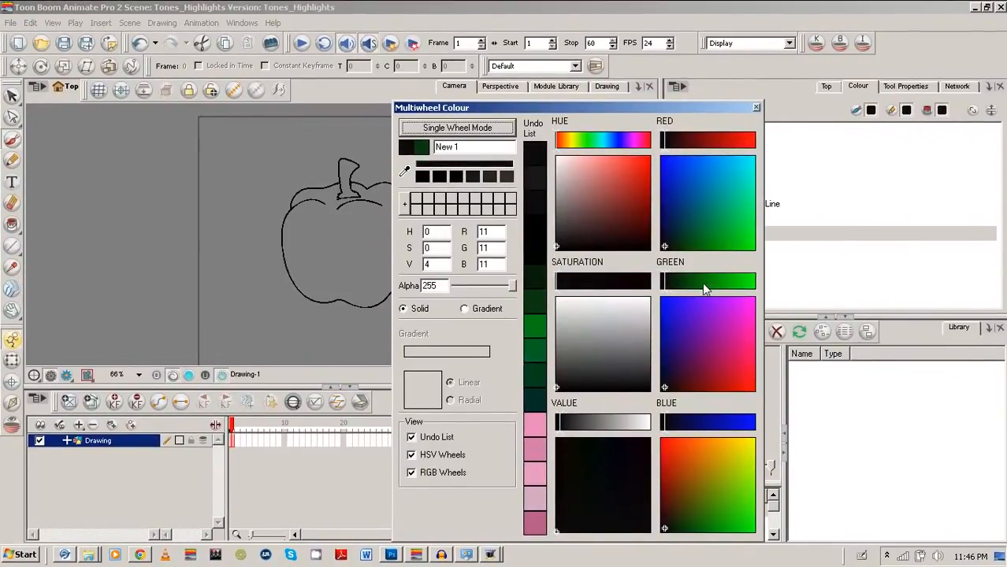
left_click(586, 138)
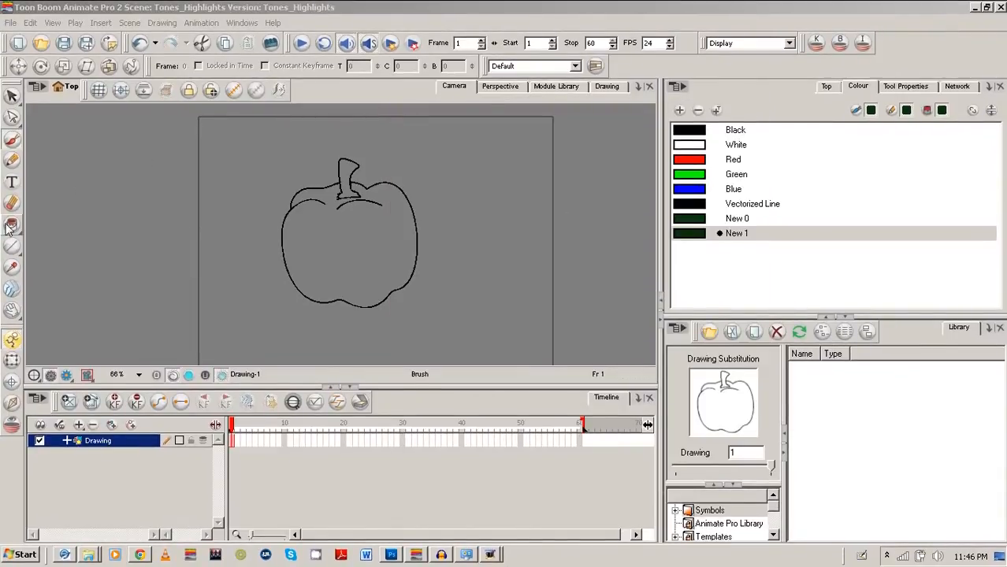
Step: Fill the pepper body and stem with dark green and tweak the New 1 shade
left_click(737, 217)
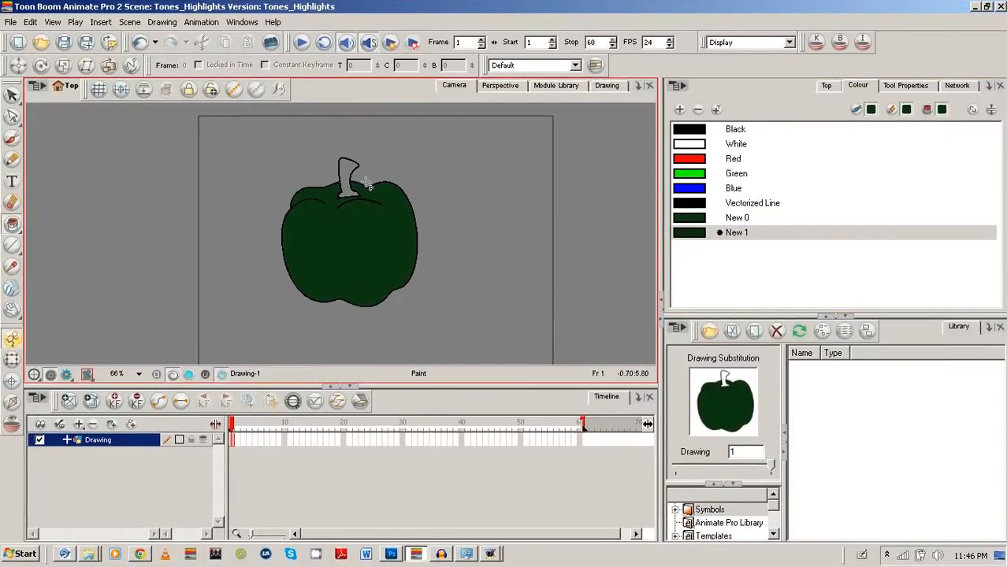
left_click(737, 233)
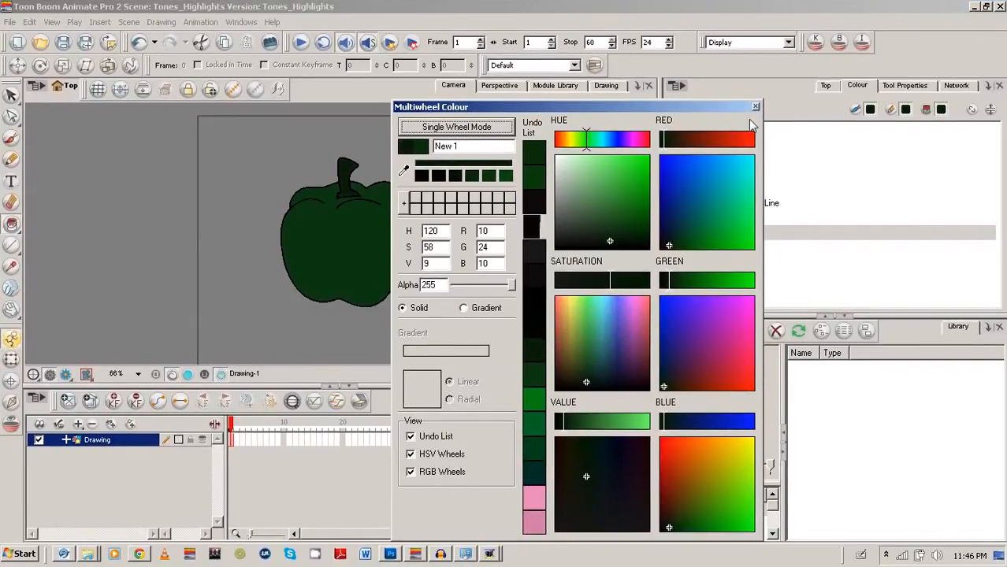
left_click(755, 107)
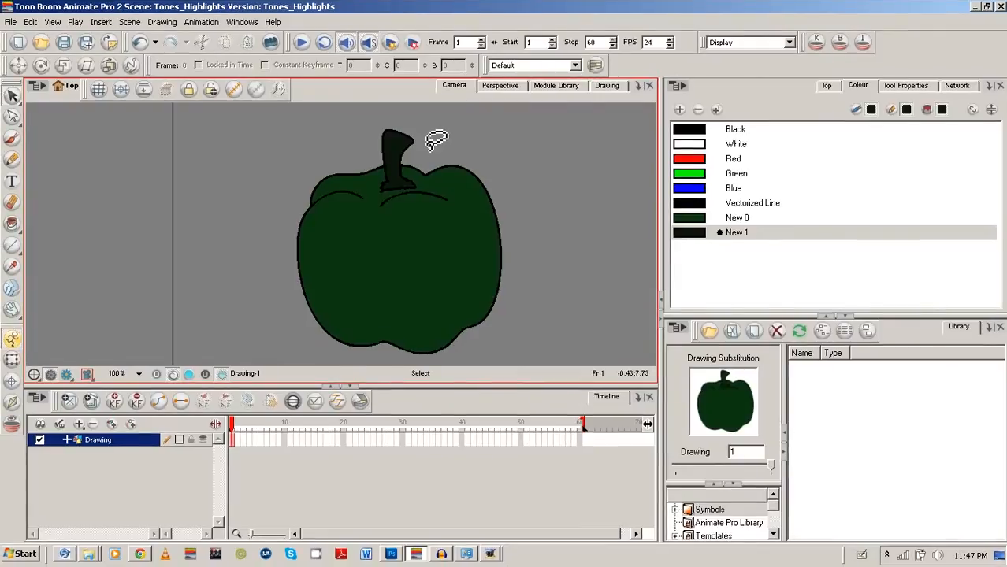
Step: Rename the Drawing layer to 'pepper' in its Layer Properties from the Network view
left_click(738, 232)
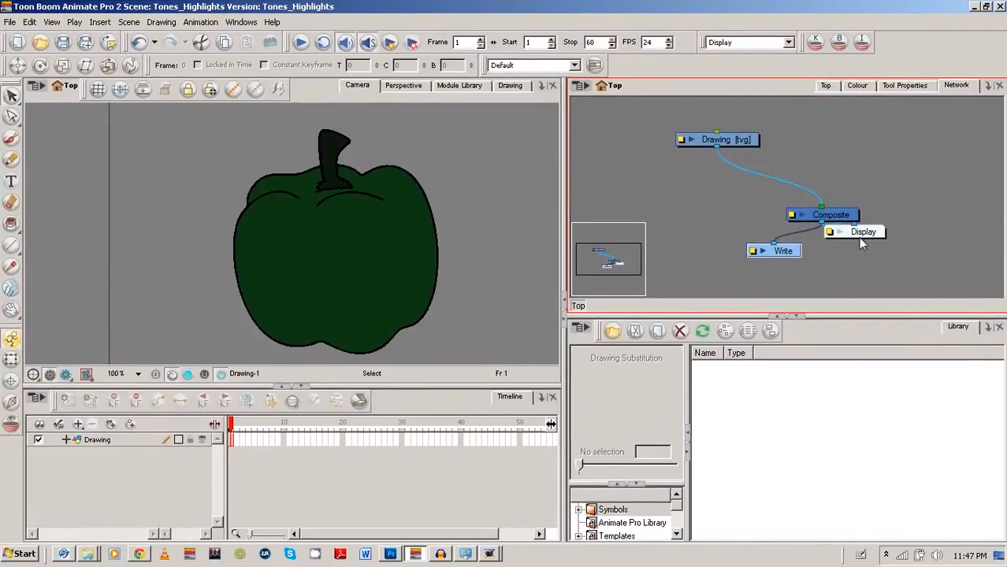
left_click_drag(864, 232, 857, 259)
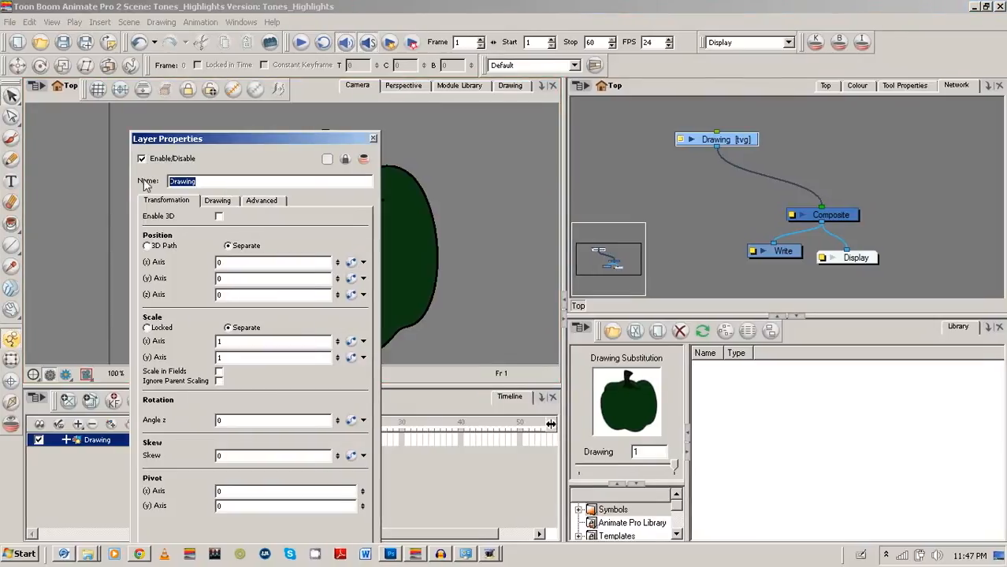
type("pepper")
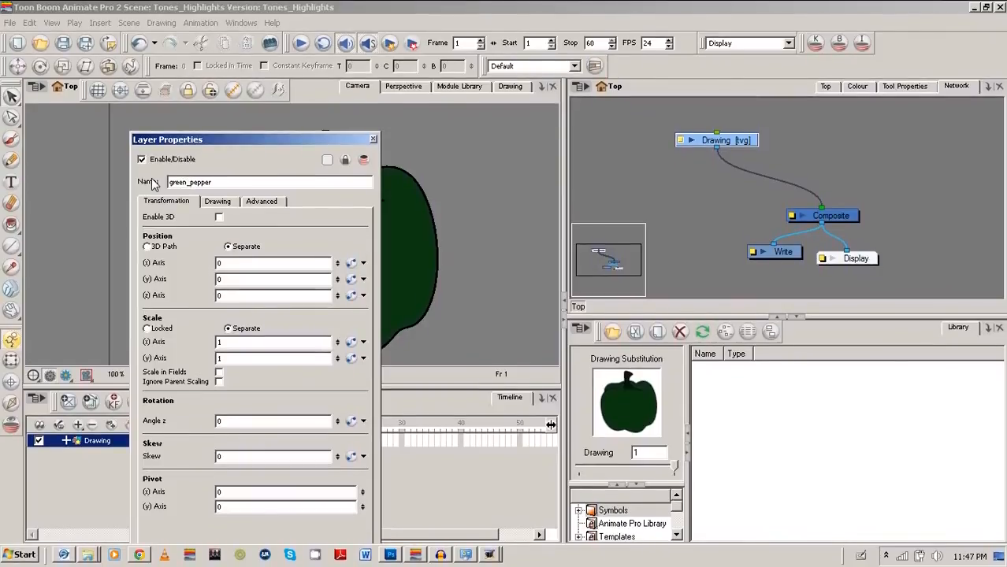
type("pepper")
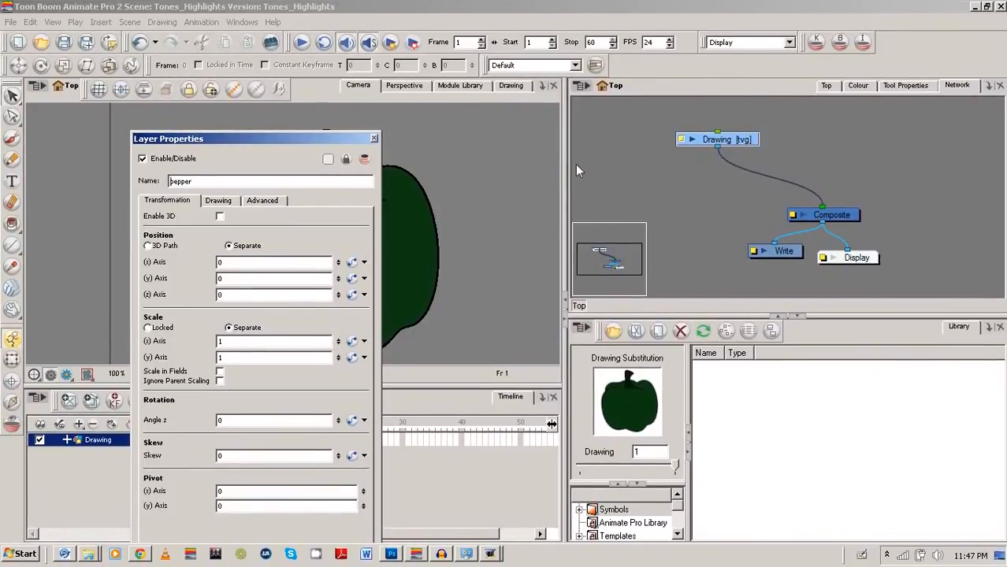
left_click(373, 138)
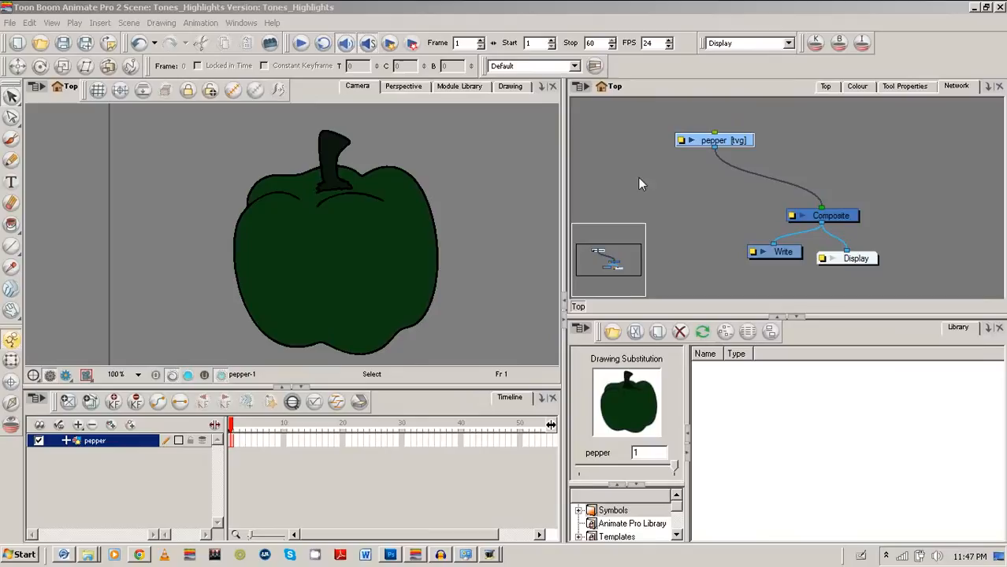
Step: Drag a Highlight module from the Module Library's Filter section into the network
left_click(459, 85)
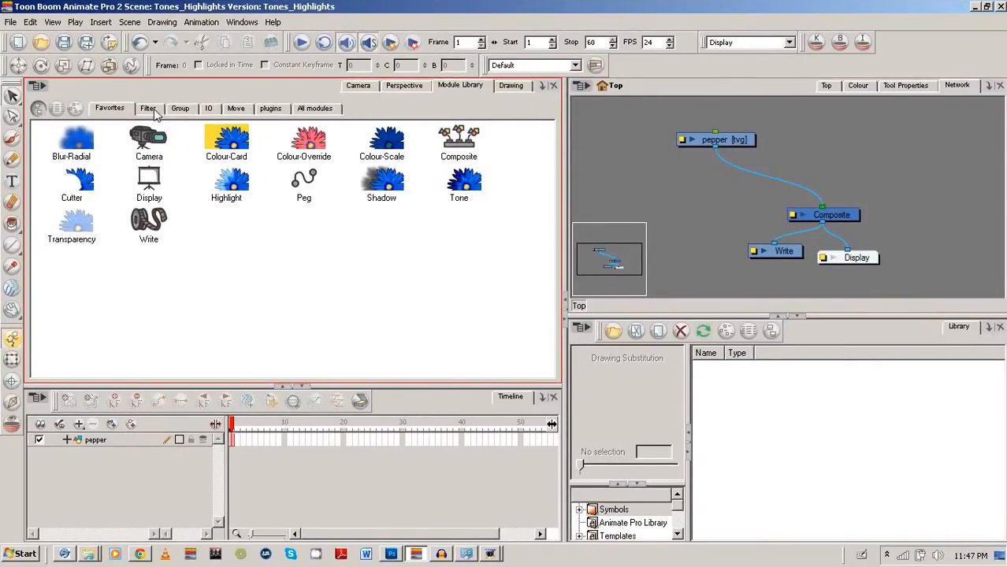
left_click(148, 107)
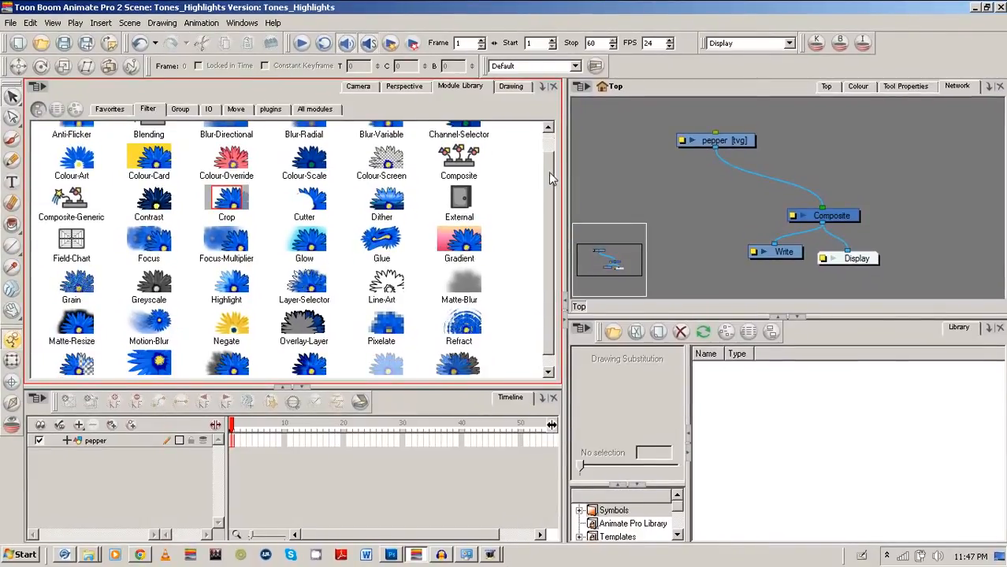
scroll("down", 3)
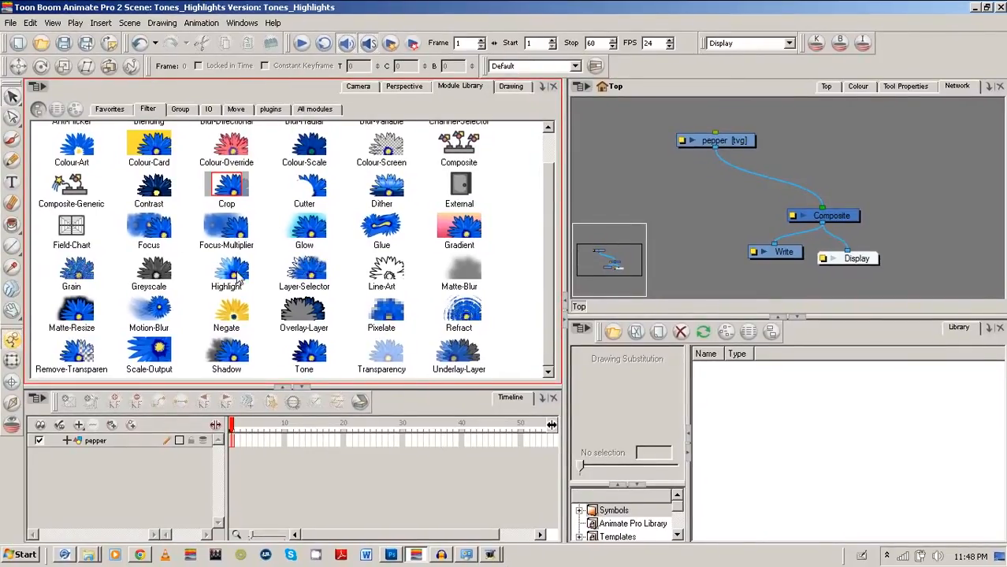
left_click_drag(227, 268, 675, 192)
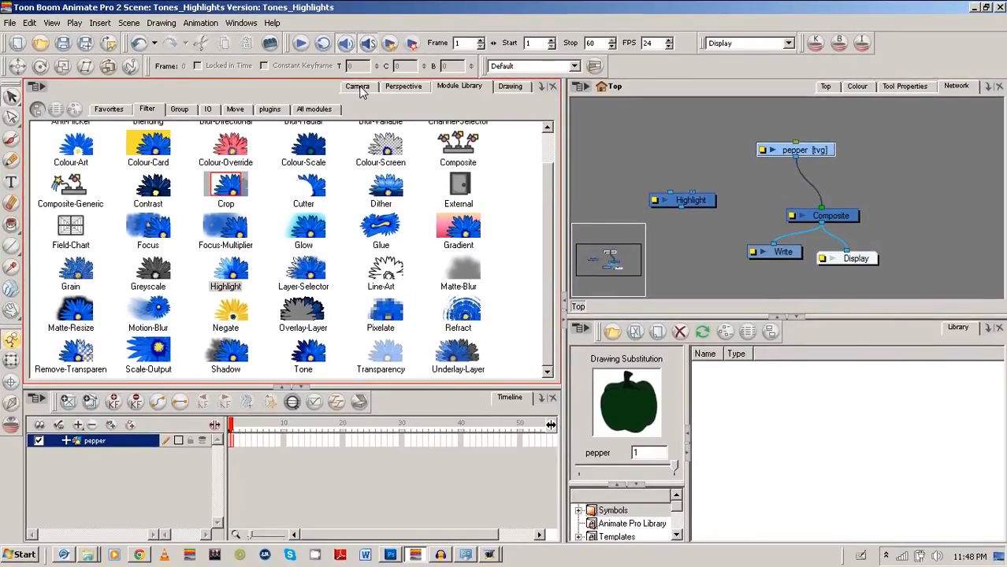
Step: Rearrange the pepper and Highlight nodes in the network and wire the Highlight into the Composite
left_click(356, 86)
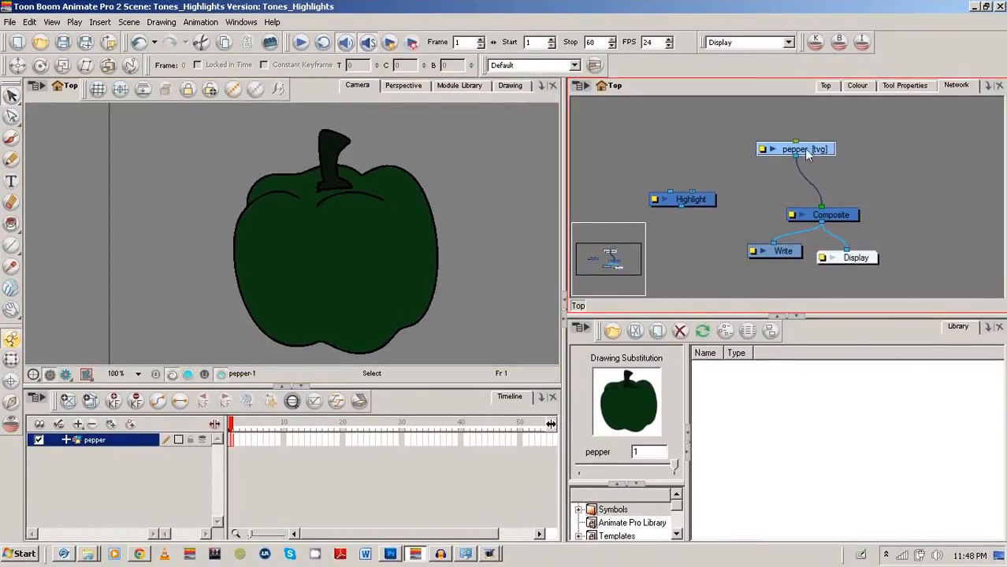
left_click_drag(795, 148, 850, 156)
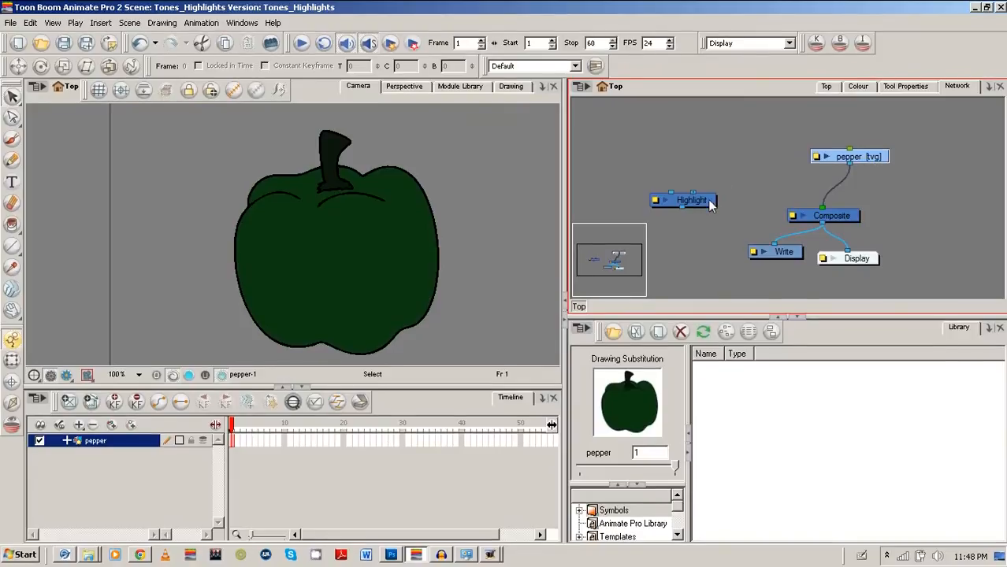
left_click_drag(684, 198, 725, 157)
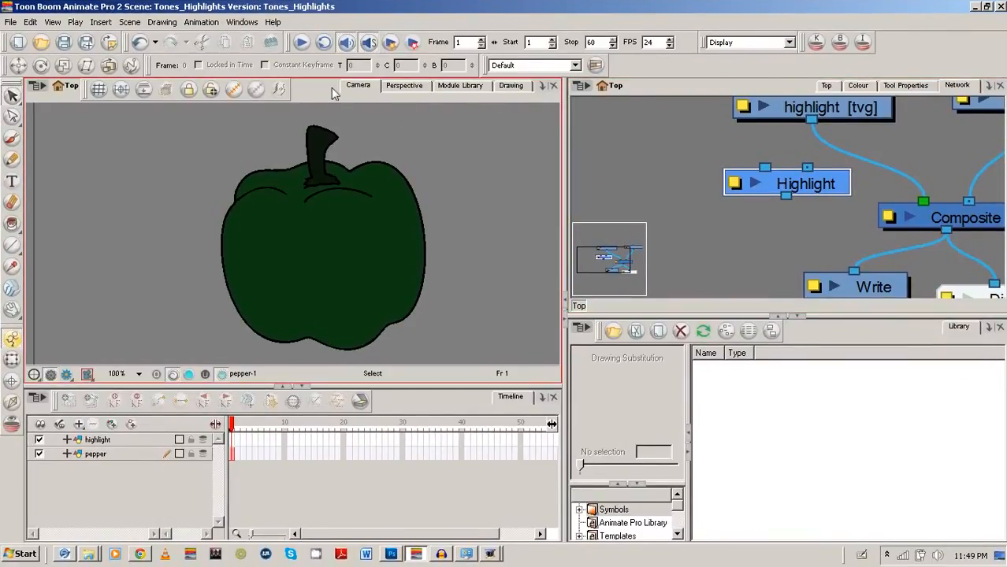
left_click(273, 22)
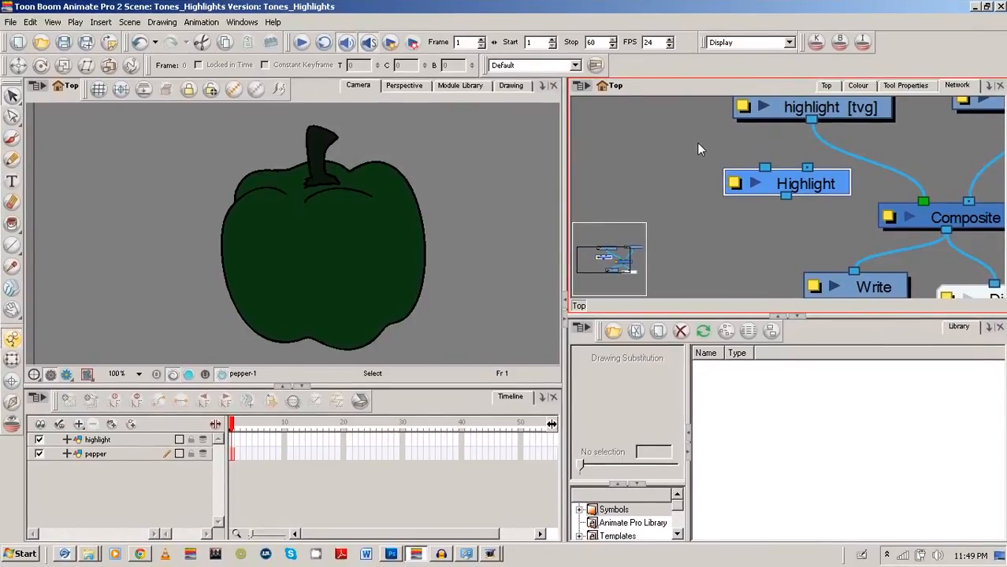
mouse_move(680, 155)
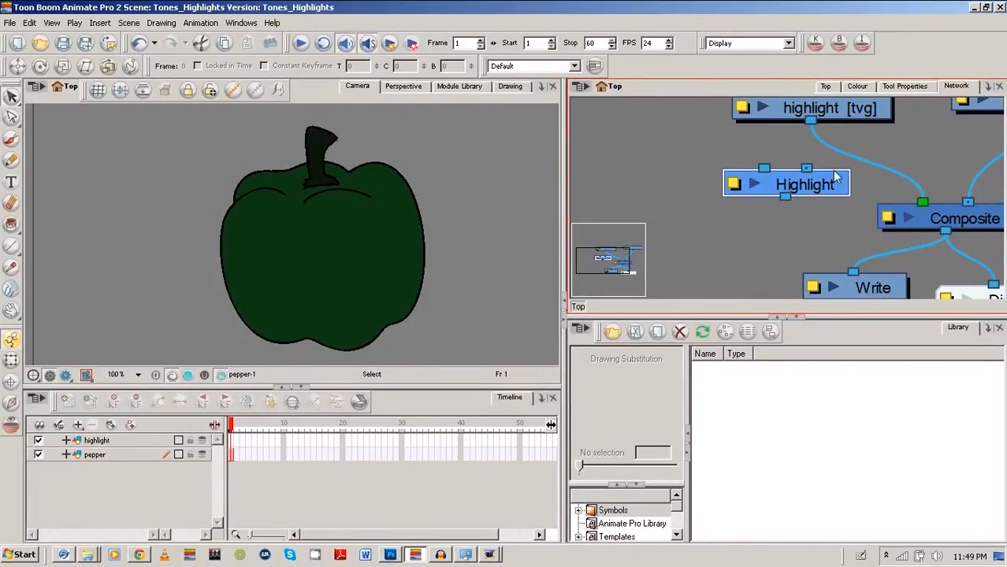
Step: Connect the pepper and highlight drawing nodes into the Highlight module's ports
left_click_drag(786, 185, 895, 162)
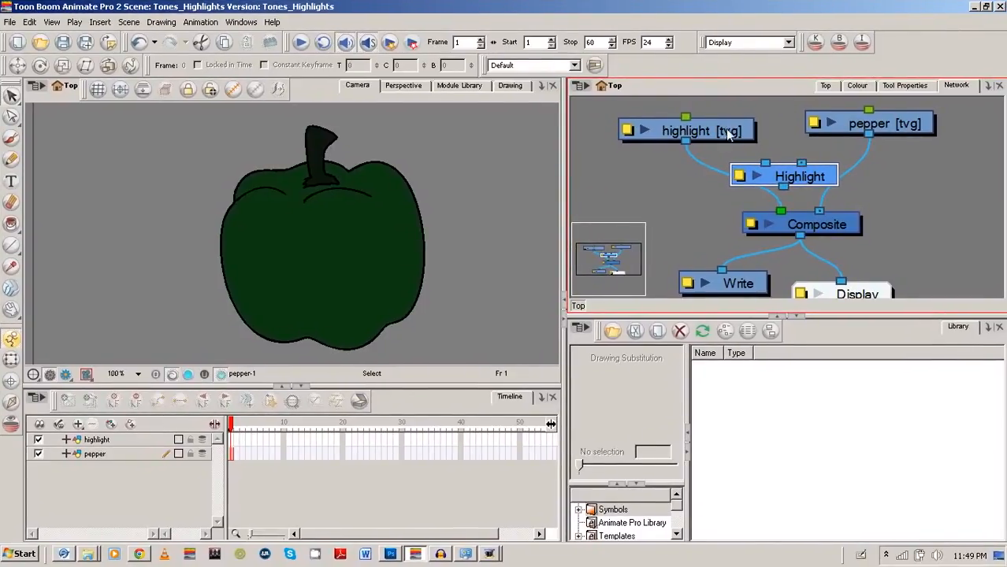
left_click(870, 123)
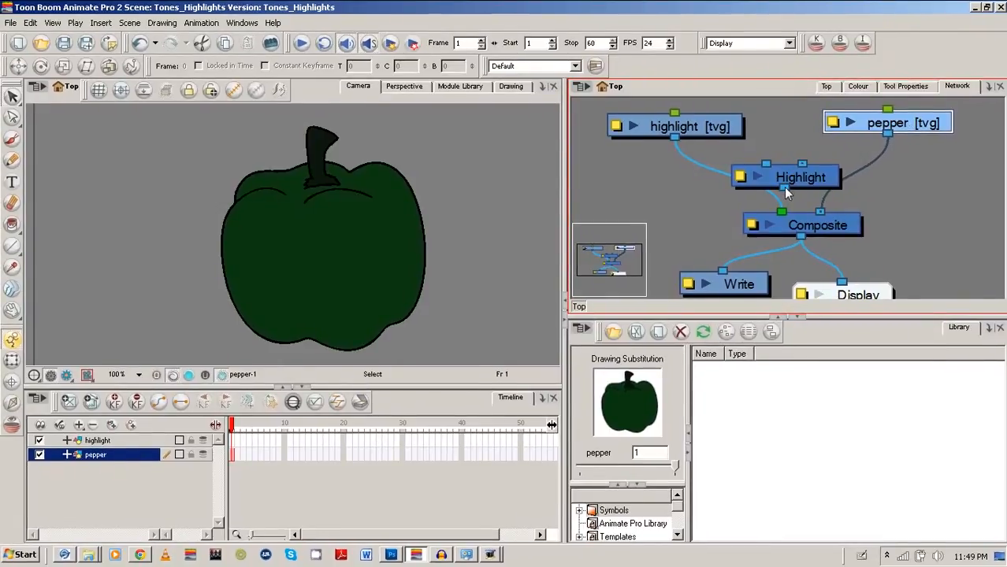
left_click(811, 226)
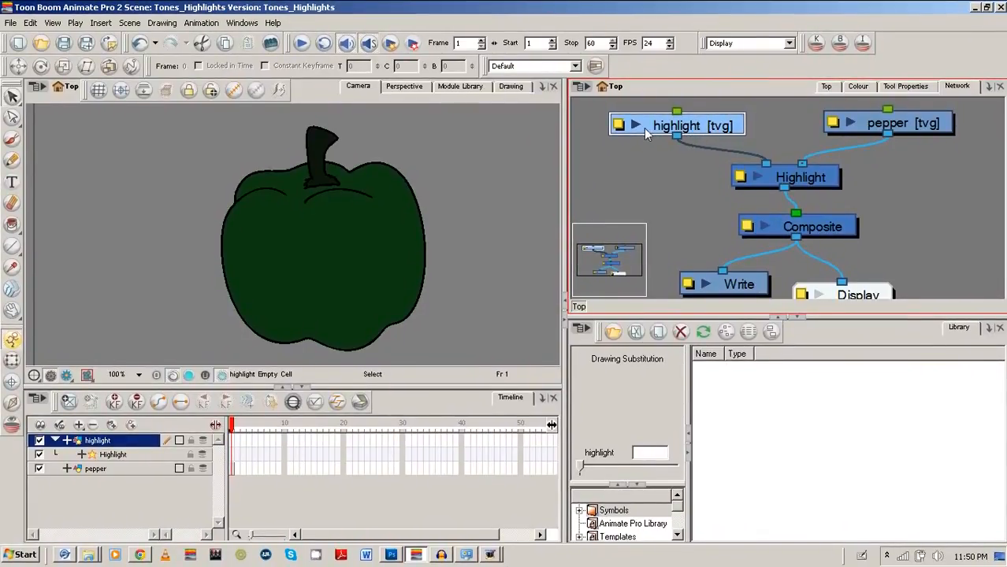
mouse_move(599, 167)
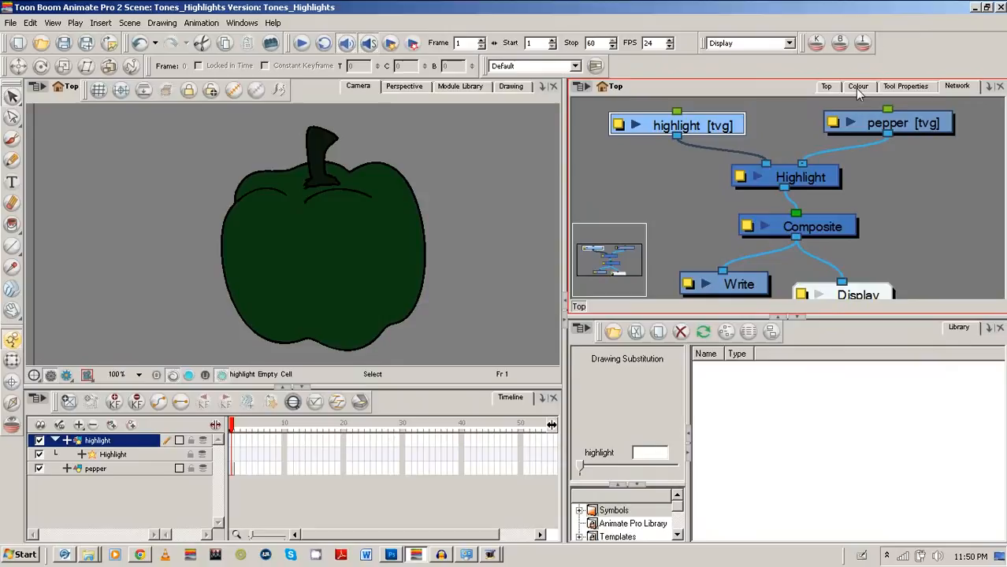
Step: Paint light green highlight shapes on the pepper and add a lightsource drawing with rays
left_click(857, 85)
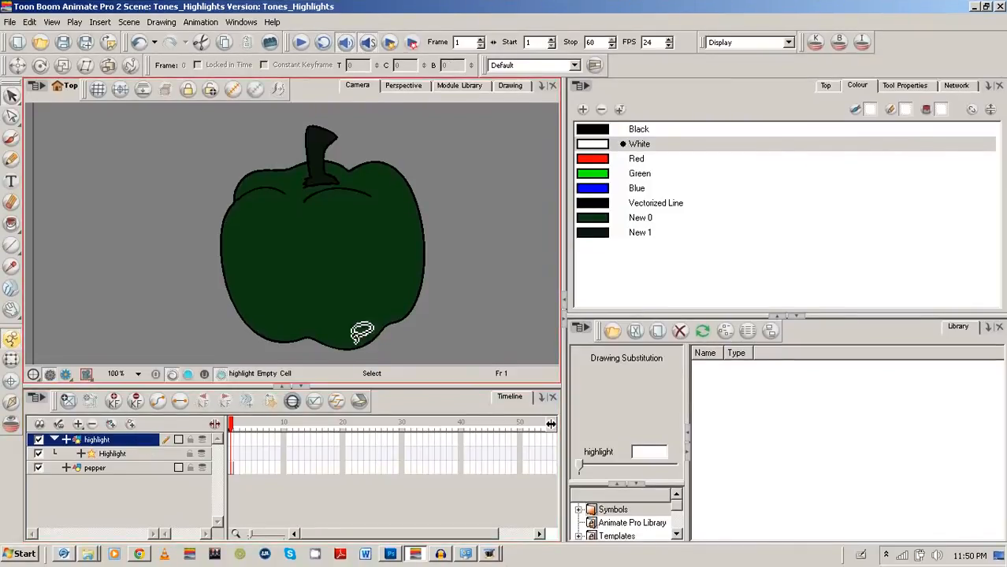
left_click(955, 85)
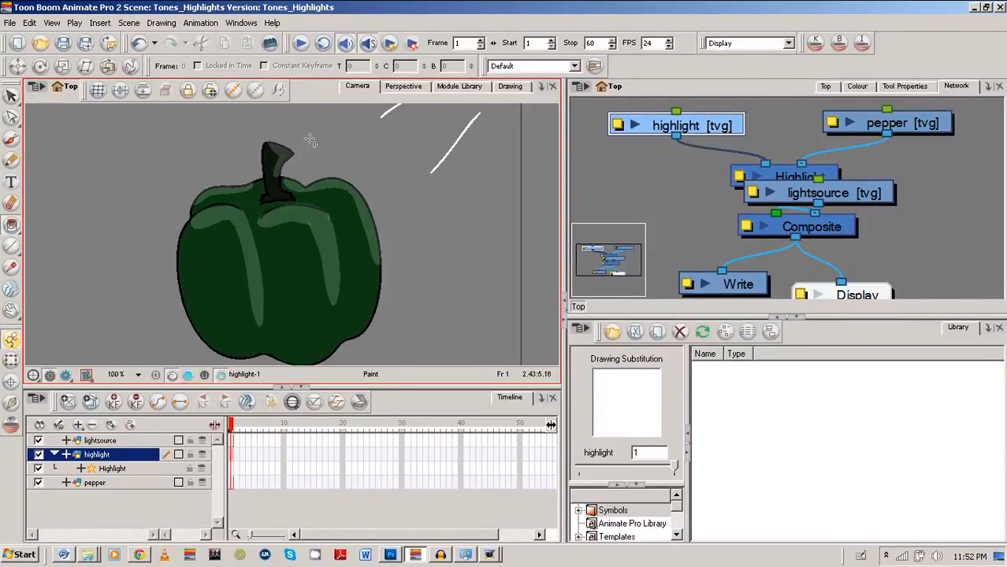
left_click(873, 123)
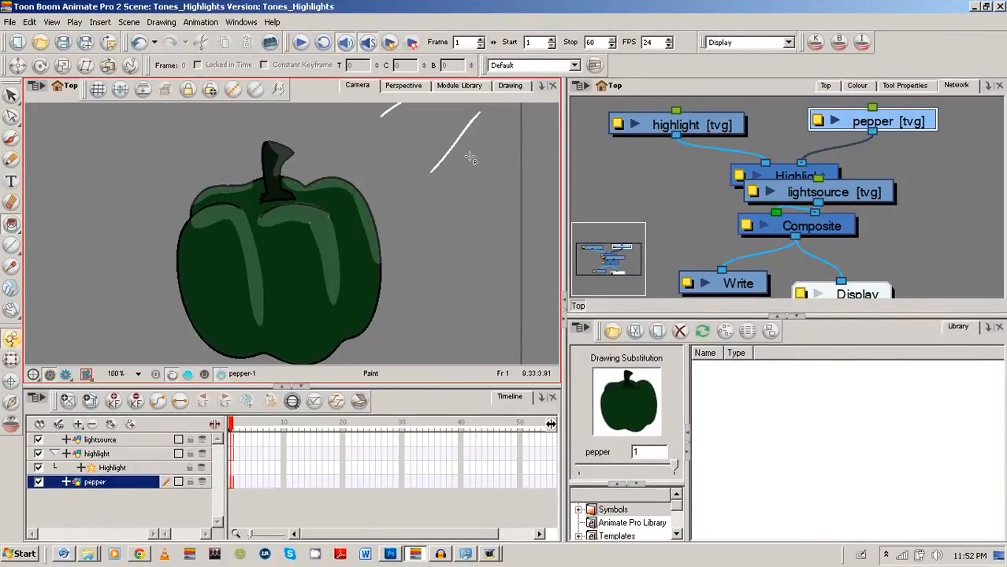
Step: Feed the lightsource into the Highlight effect and show the Render Preview of the glowing pepper
left_click(96, 453)
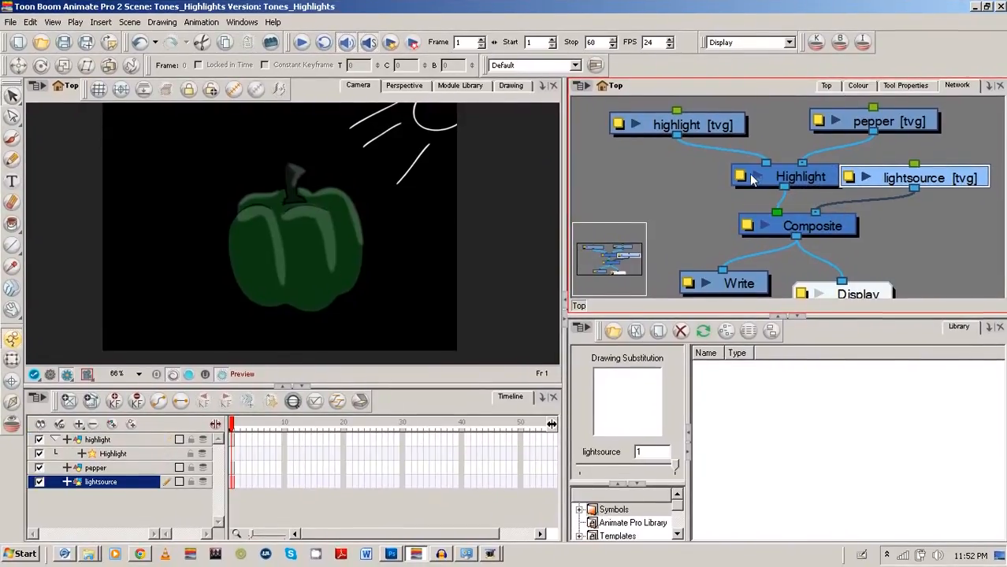
Step: Set the Highlight effect to Radial blur with Radius 11.2 and Use Matte Colour
double_click(800, 177)
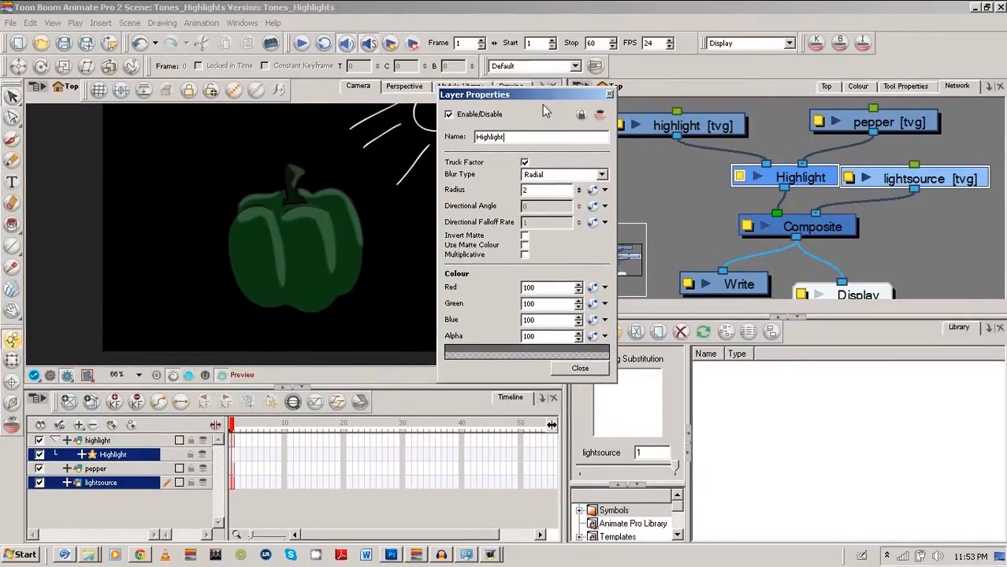
mouse_move(498, 171)
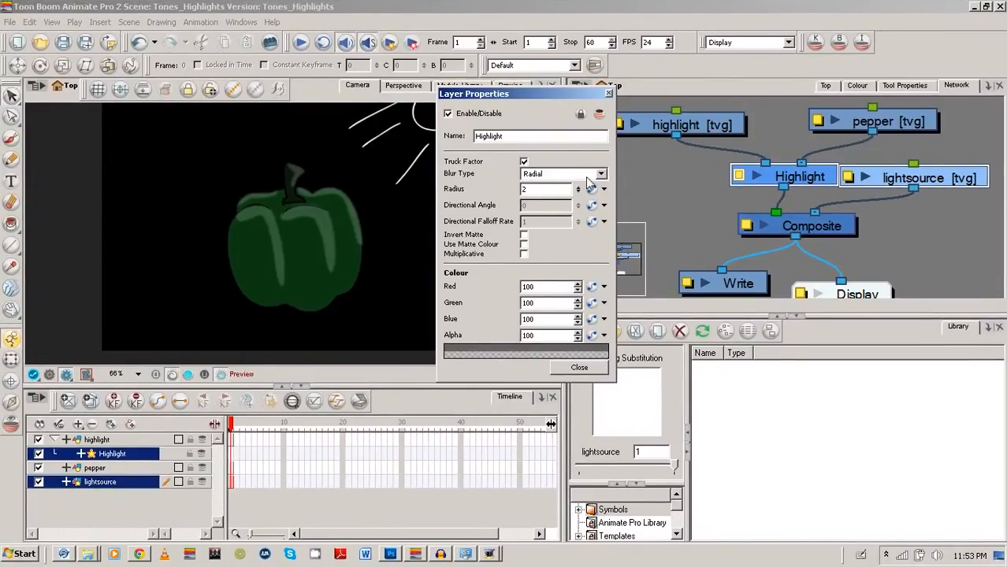
left_click(602, 173)
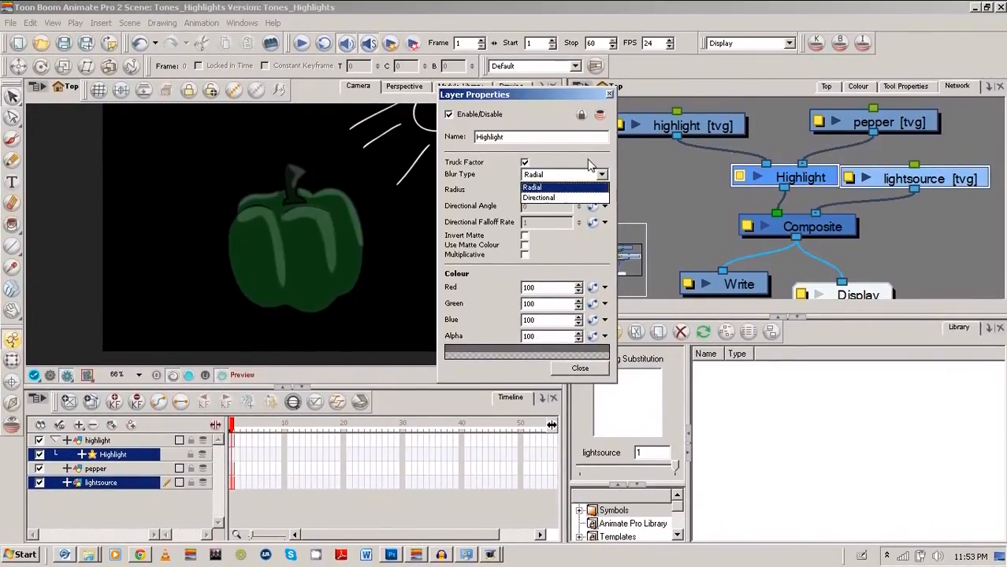
left_click(533, 186)
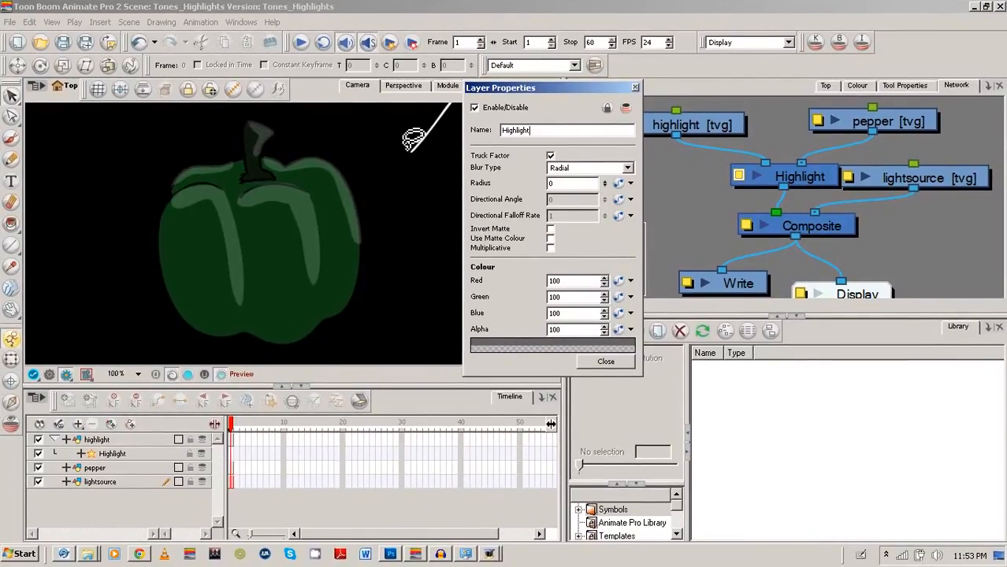
type("2.6")
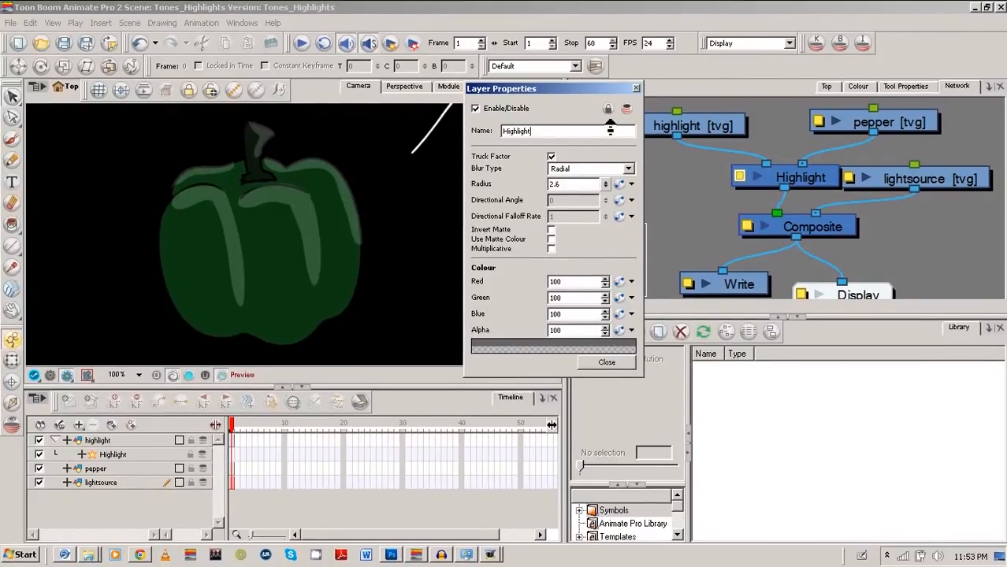
type("11.2")
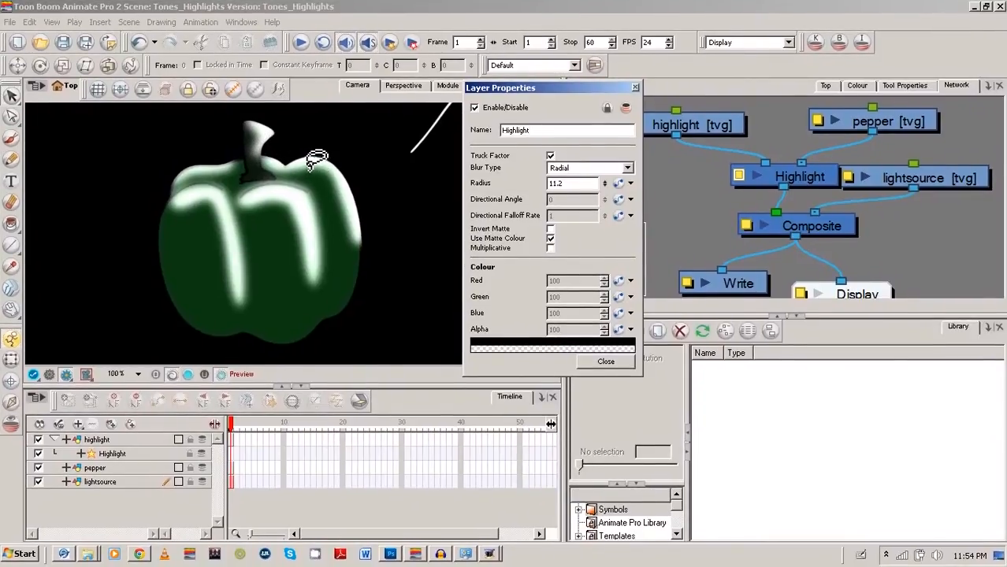
left_click(857, 85)
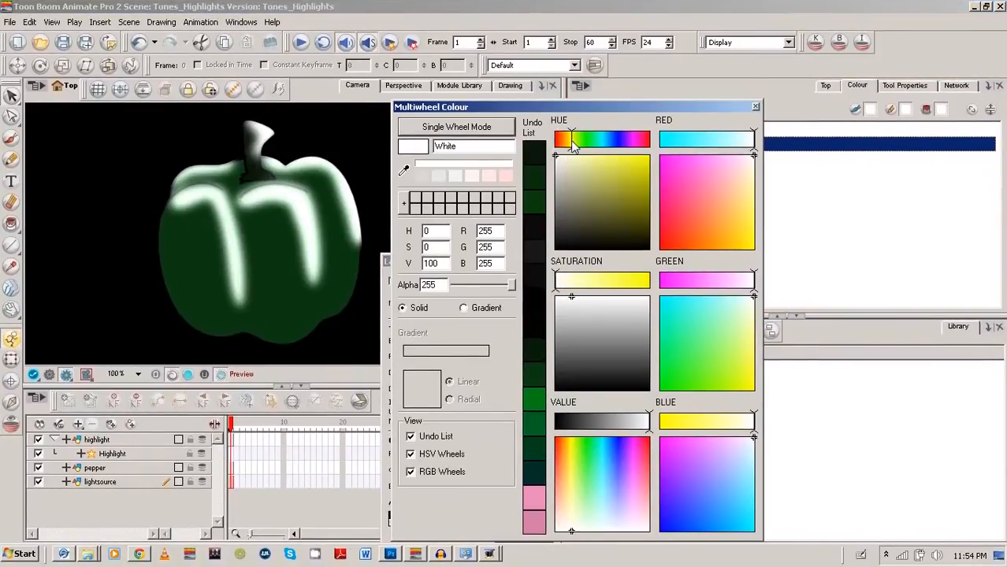
left_click(570, 140)
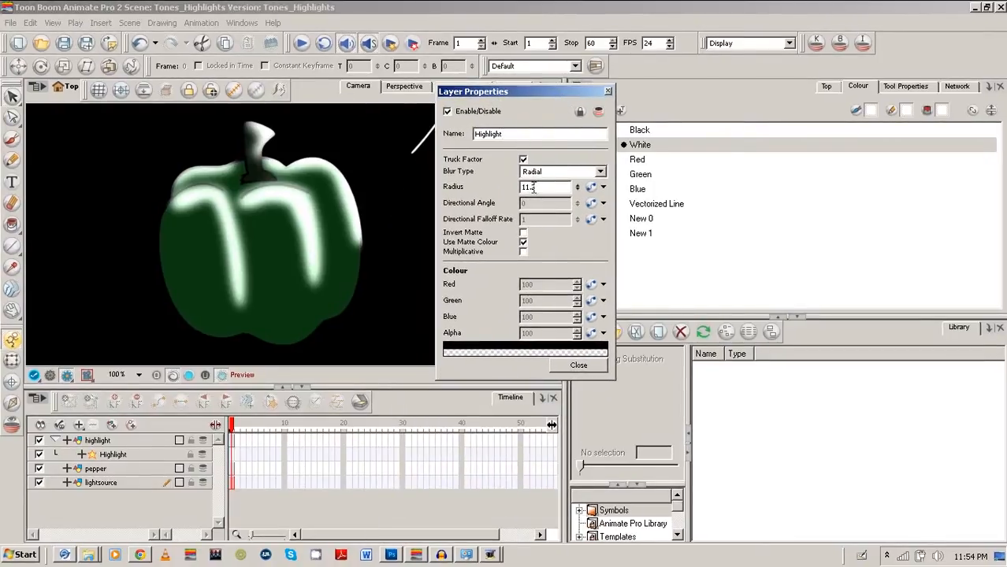
Step: Turn off matte colour, make the glow Multiplicative with Radius 30, and close the settings
left_click(523, 241)
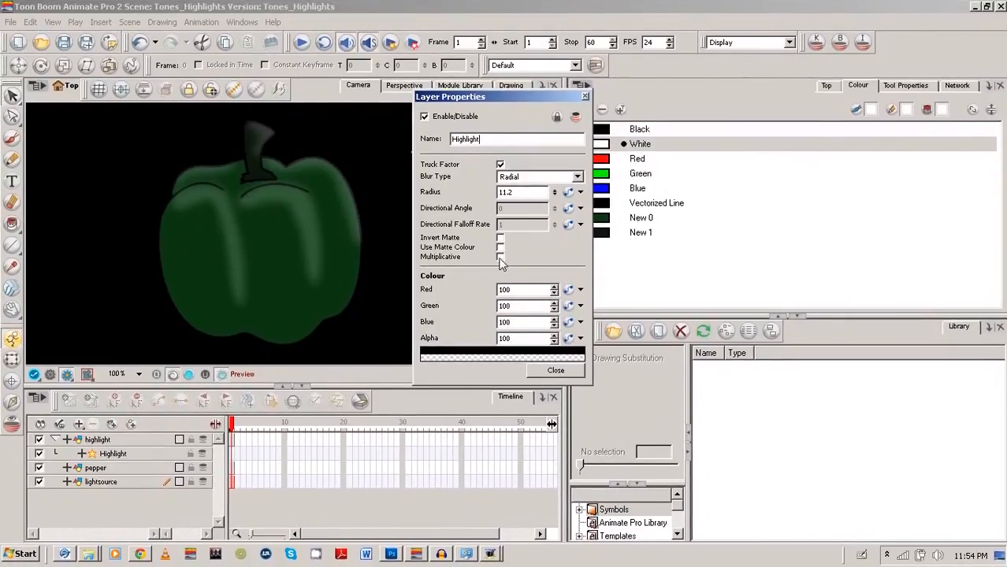
left_click(500, 259)
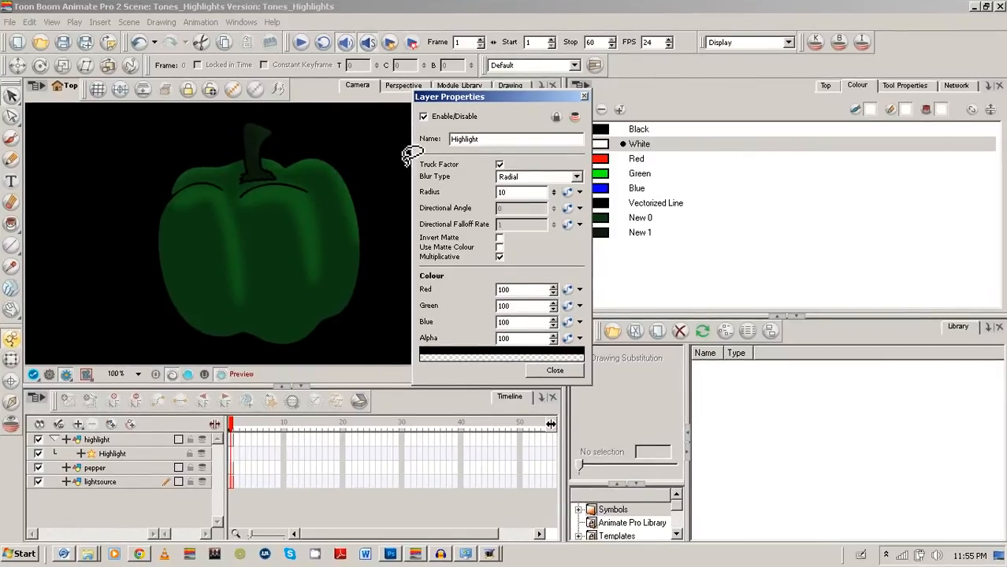
left_click(555, 371)
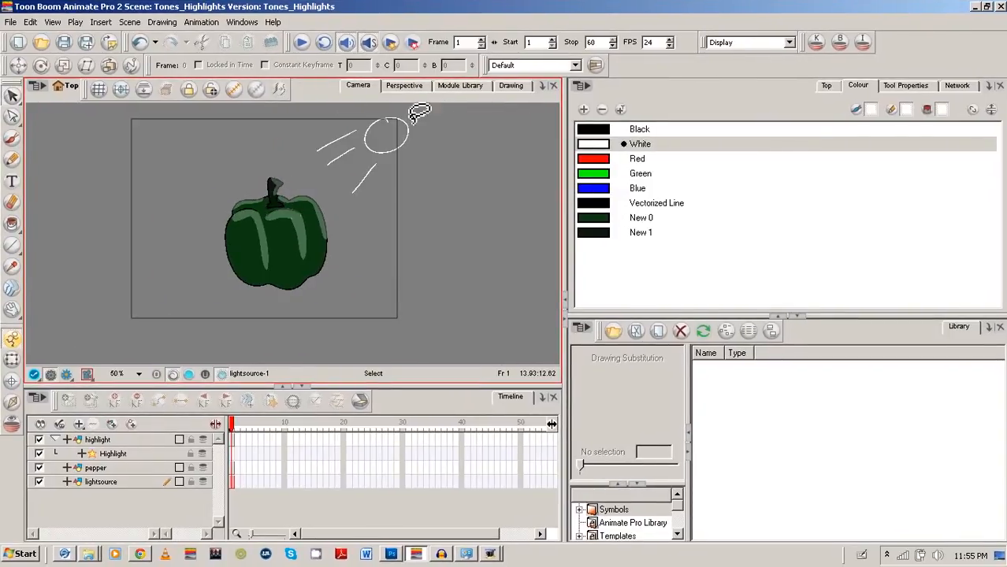
Step: Pick White from the colour palette for the lightsource drawing and return to the Network view
left_click(101, 482)
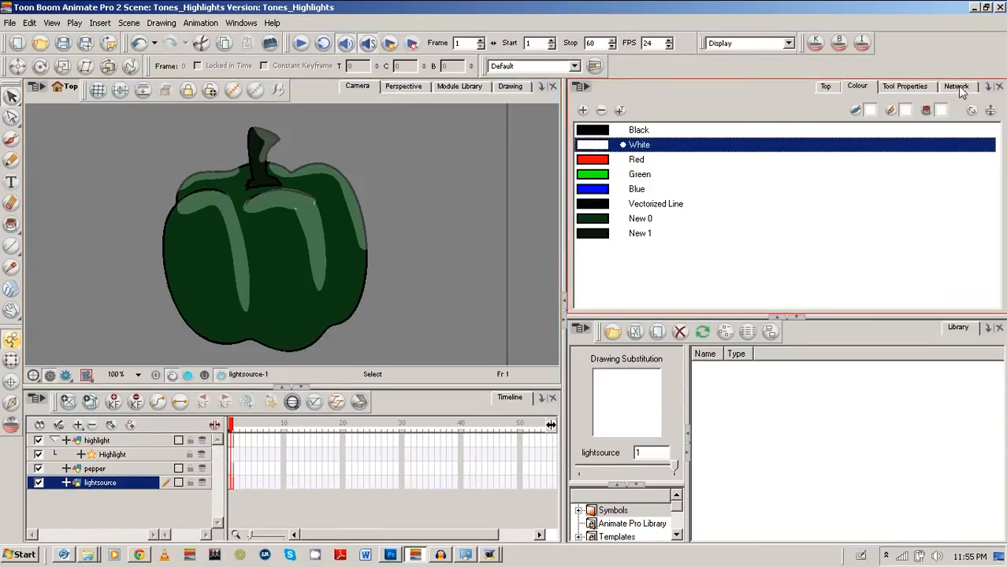
left_click(956, 86)
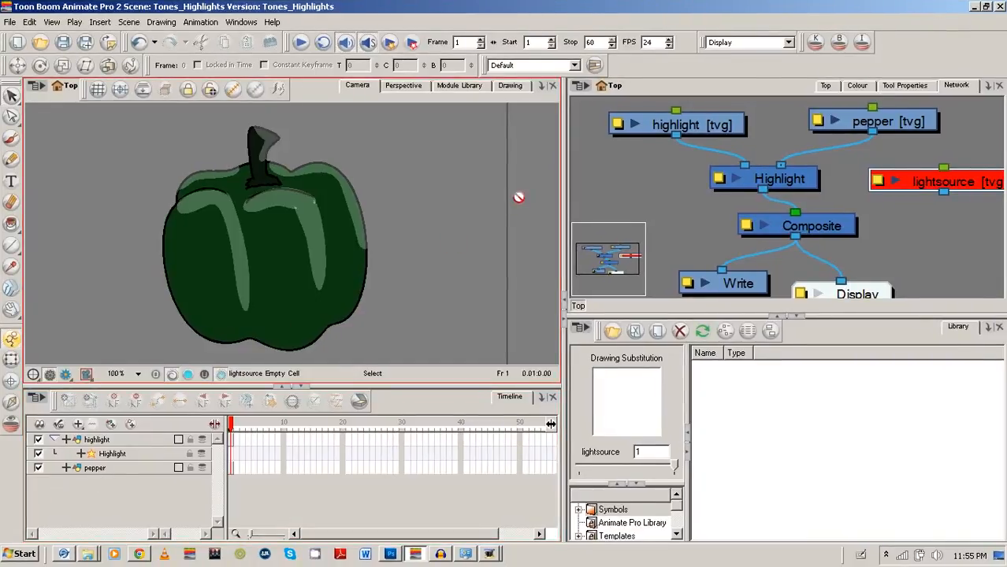
Step: Bring a Tone module from the Module Library's Filter category into the network
left_click(460, 86)
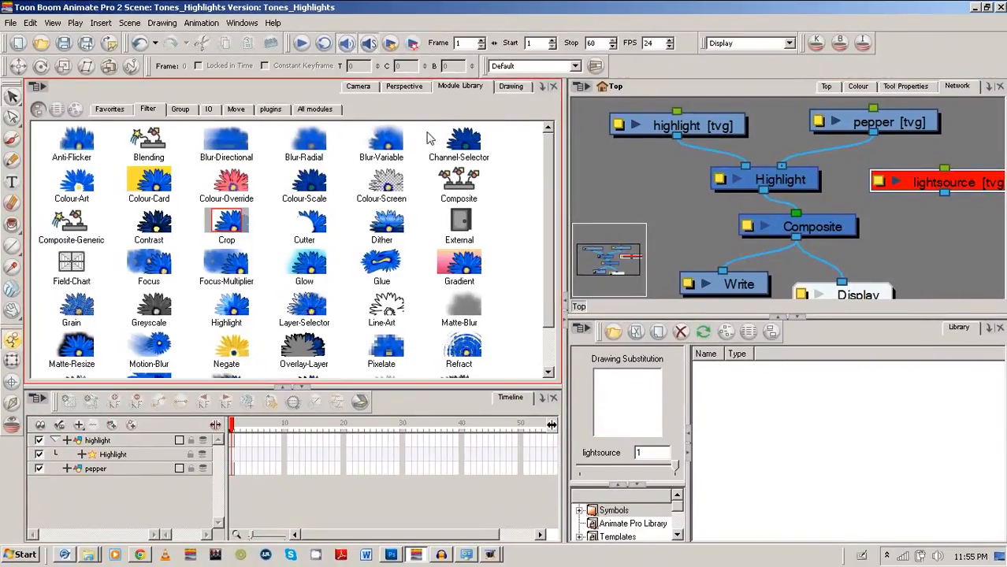
scroll("down", 3)
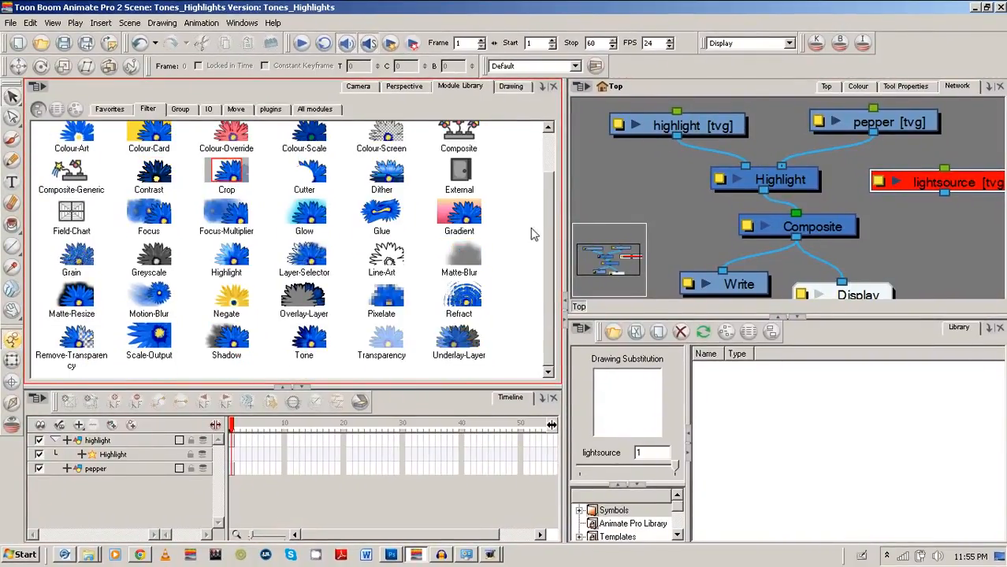
left_click(303, 343)
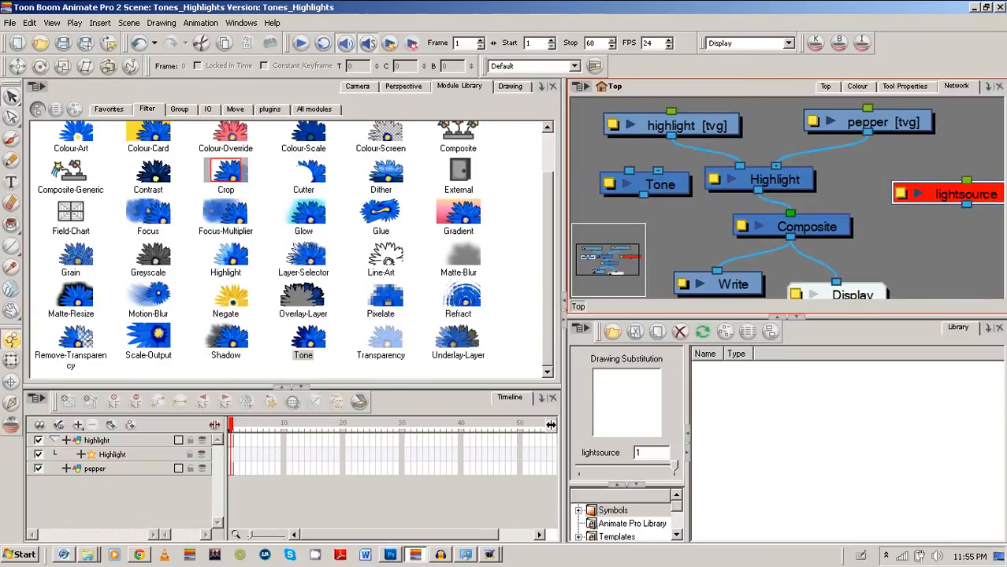
Step: Wire highlight and pepper into Tone and Tone into Composite, then preview the darkened pepper in Camera view
left_click(776, 179)
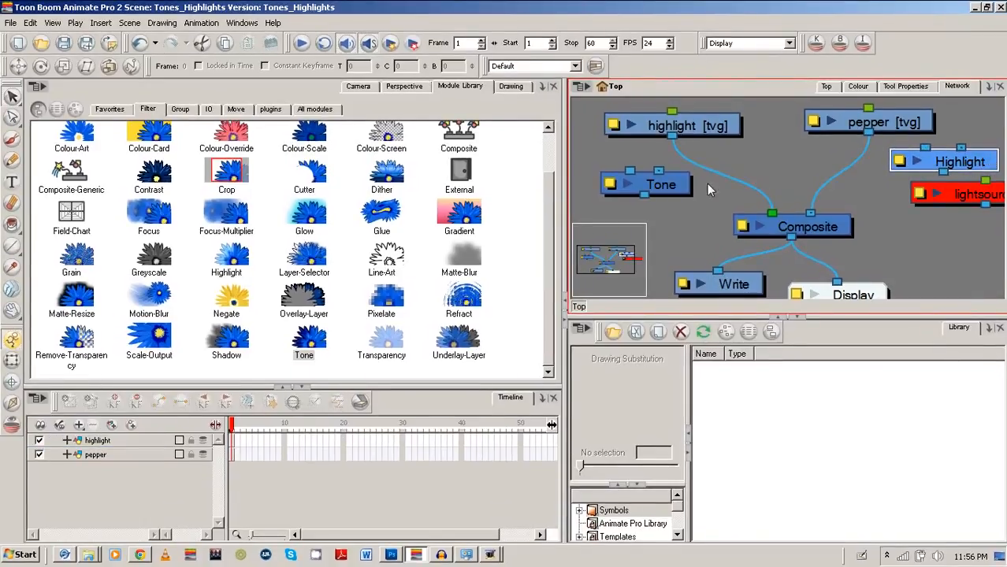
left_click_drag(660, 185, 788, 192)
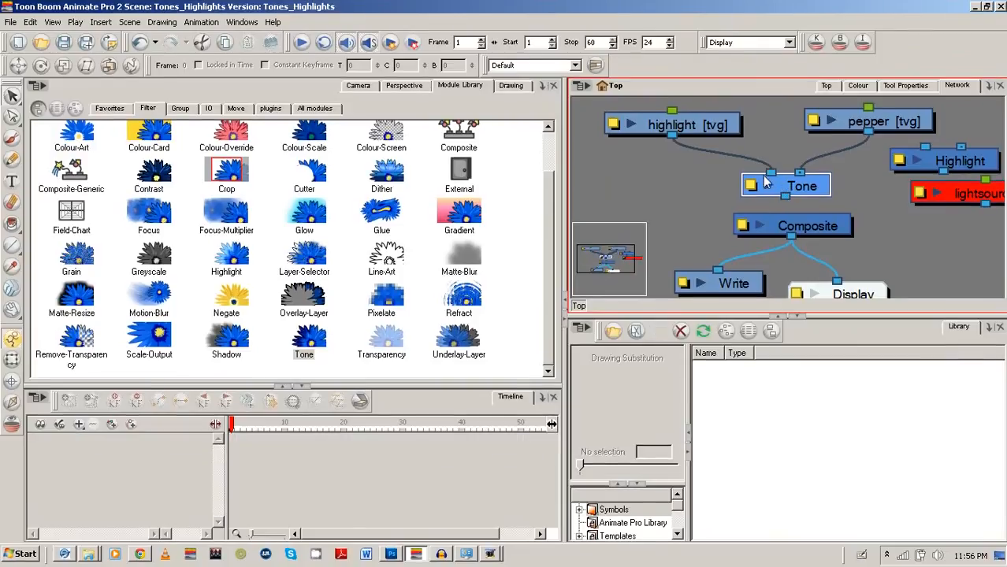
left_click(358, 85)
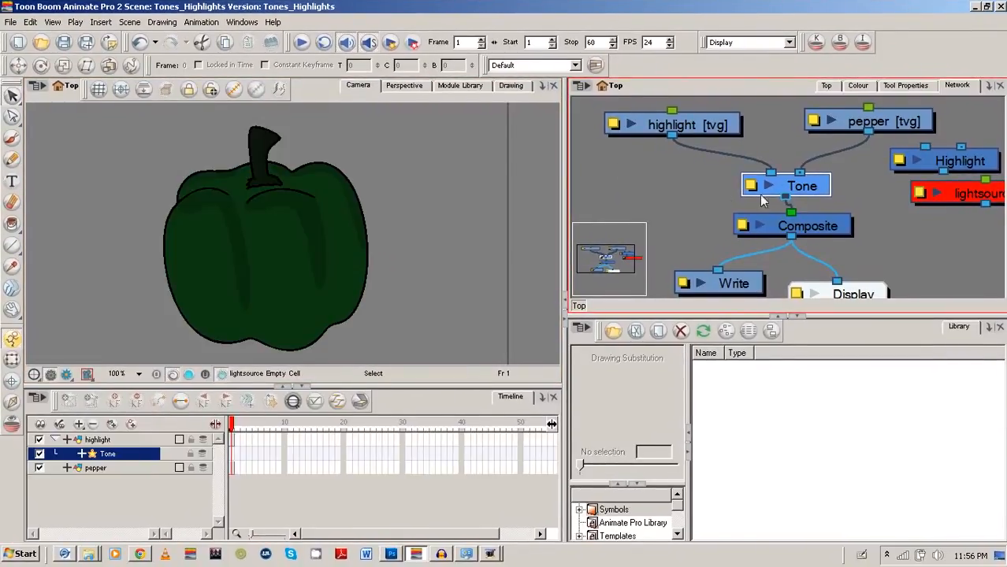
left_click(665, 118)
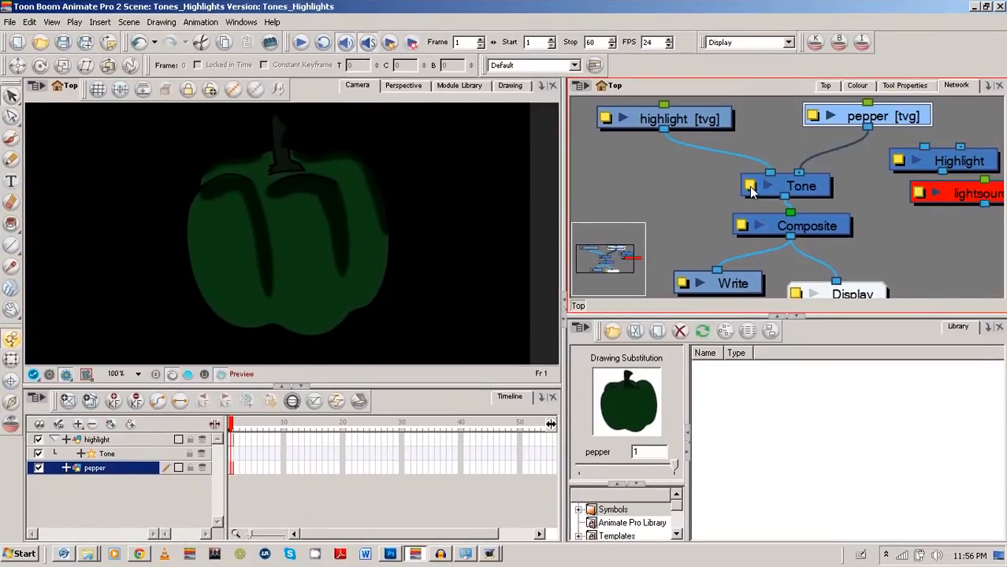
Step: Create drawing 2 as a new blank substitution on the pepper layer
double_click(800, 186)
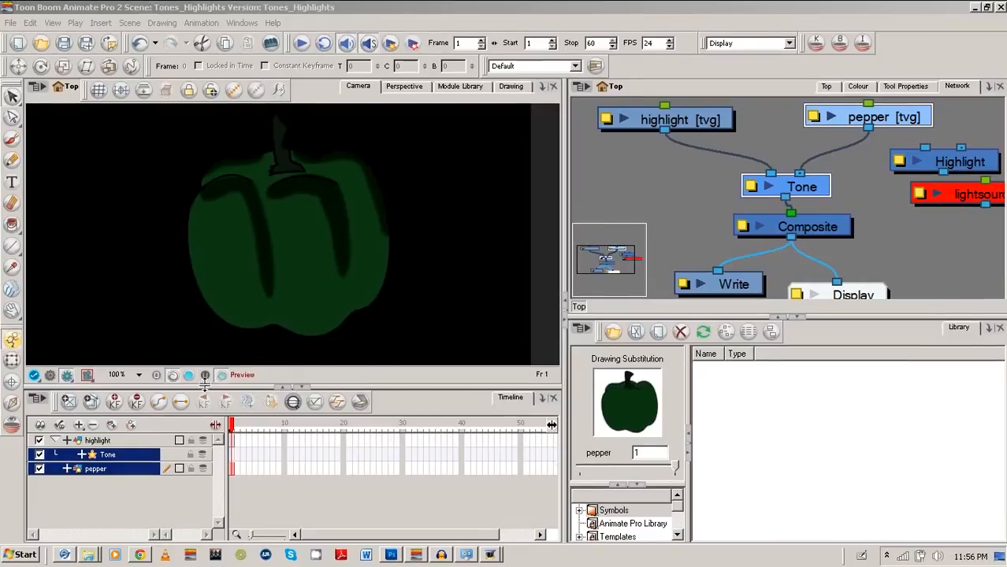
mouse_move(181, 315)
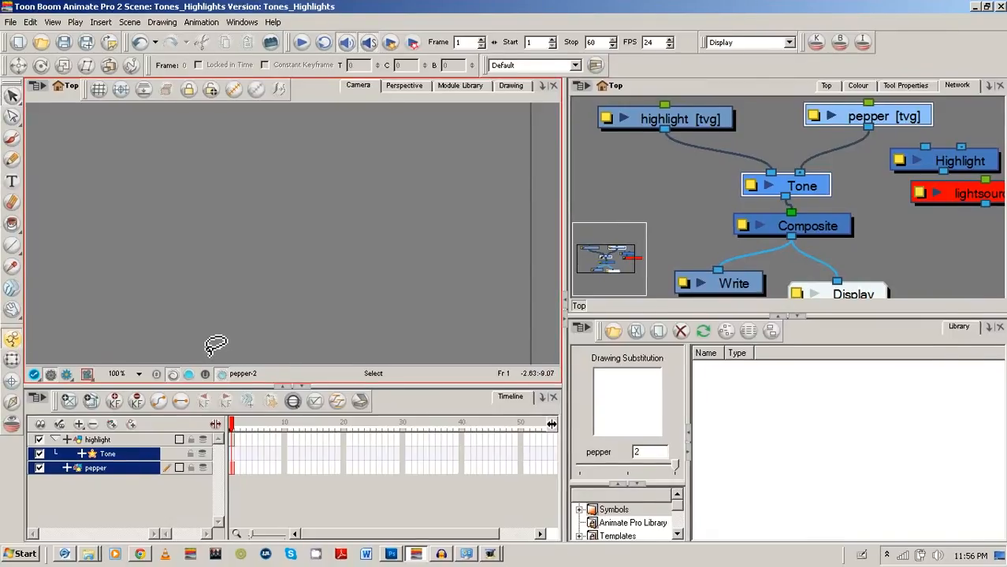
Step: Paint black highlight shapes onto drawing 2 of the highlight layer with the Brush
left_click(98, 440)
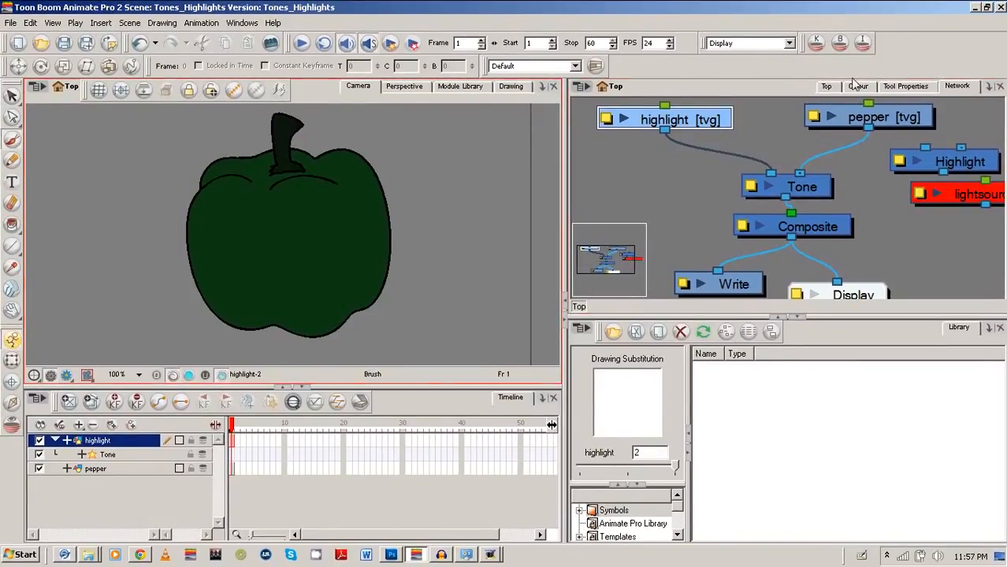
left_click(857, 85)
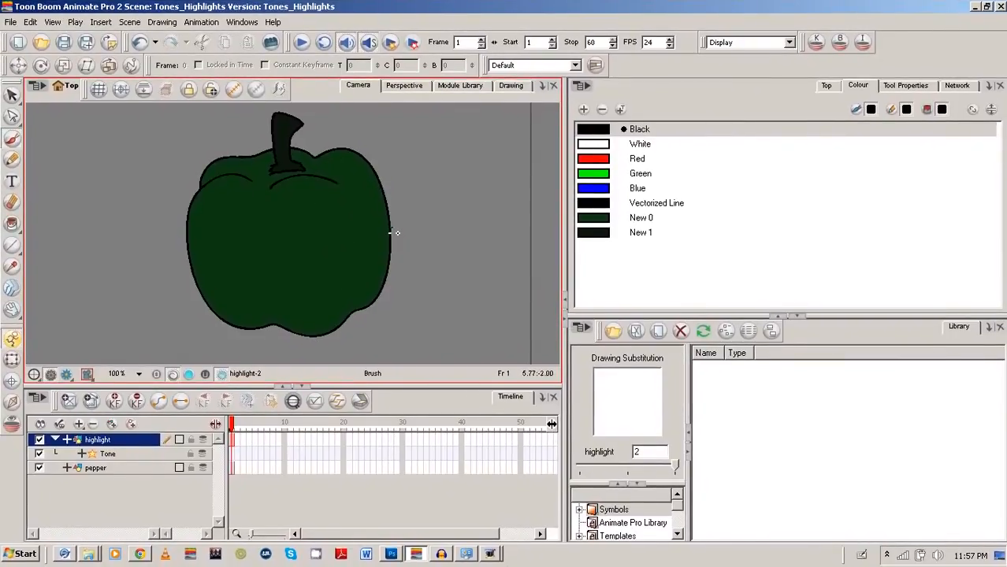
left_click_drag(394, 228, 355, 286)
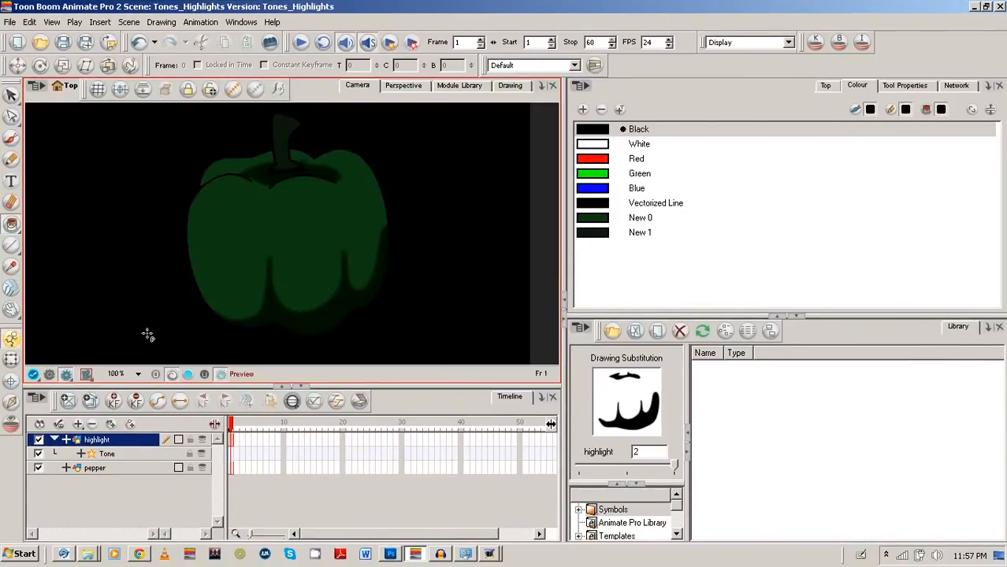
mouse_move(451, 168)
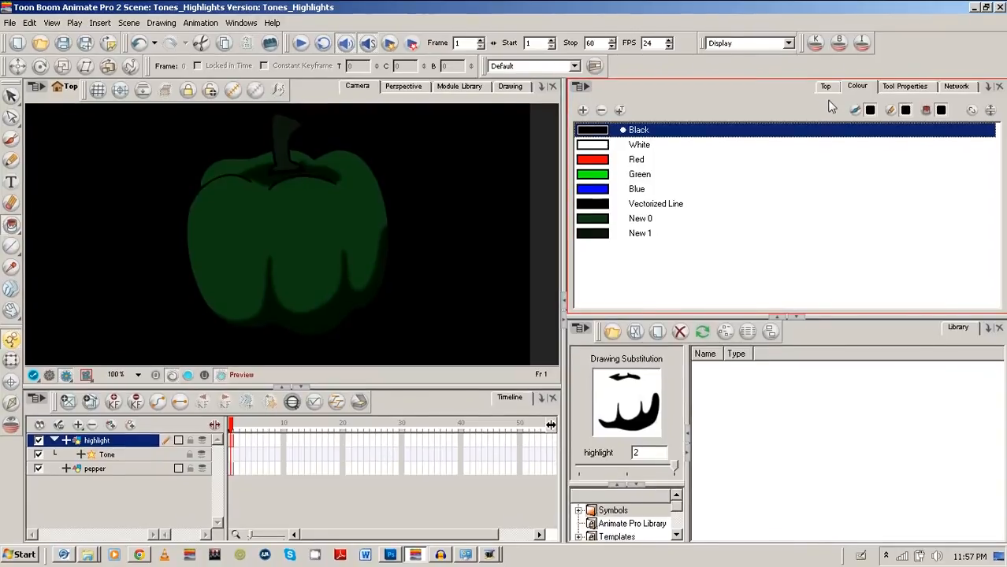
mouse_move(845, 93)
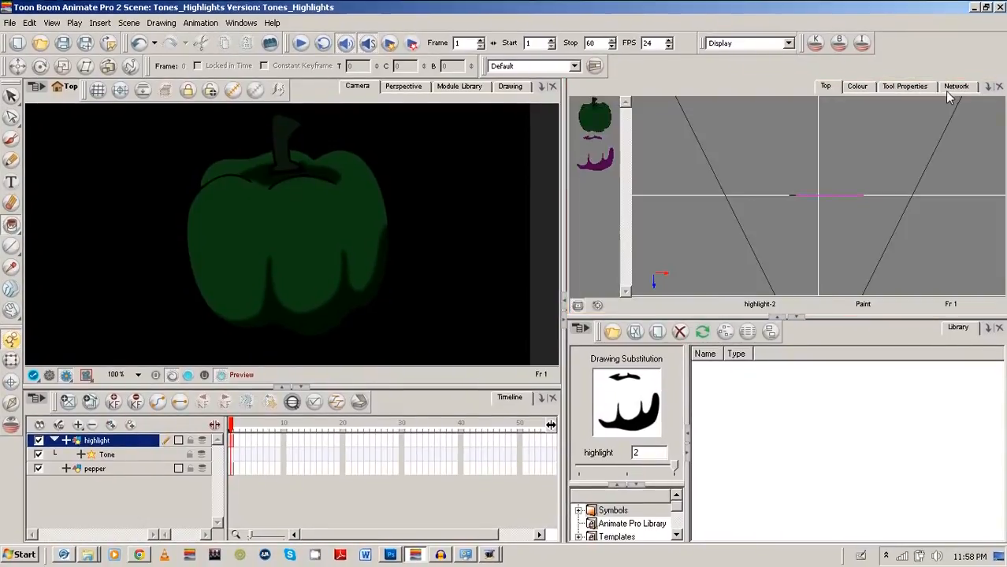
Step: In the Tone module's properties raise the blur radius and switch the blur type to Directional
left_click(955, 85)
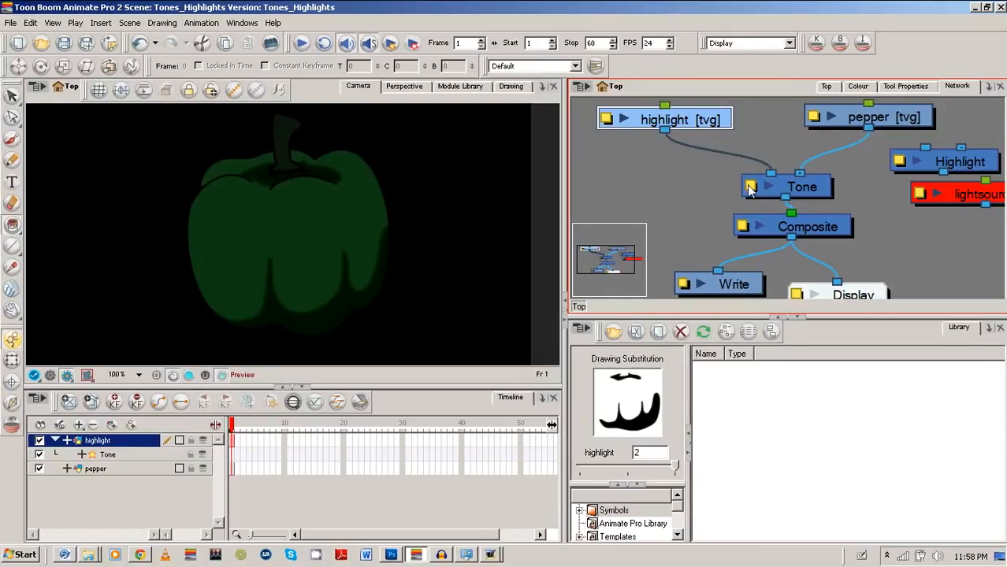
double_click(802, 185)
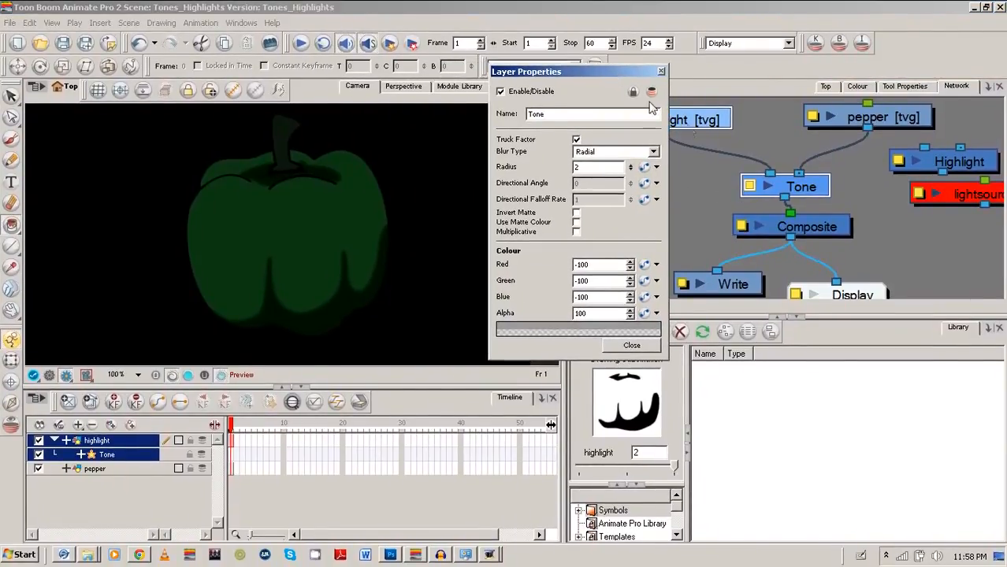
left_click(631, 162)
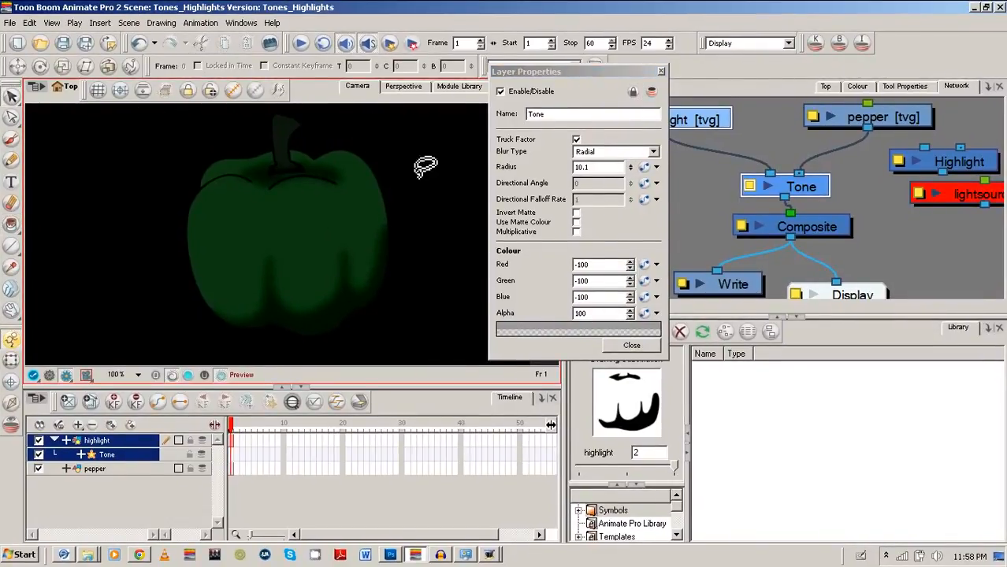
left_click(652, 151)
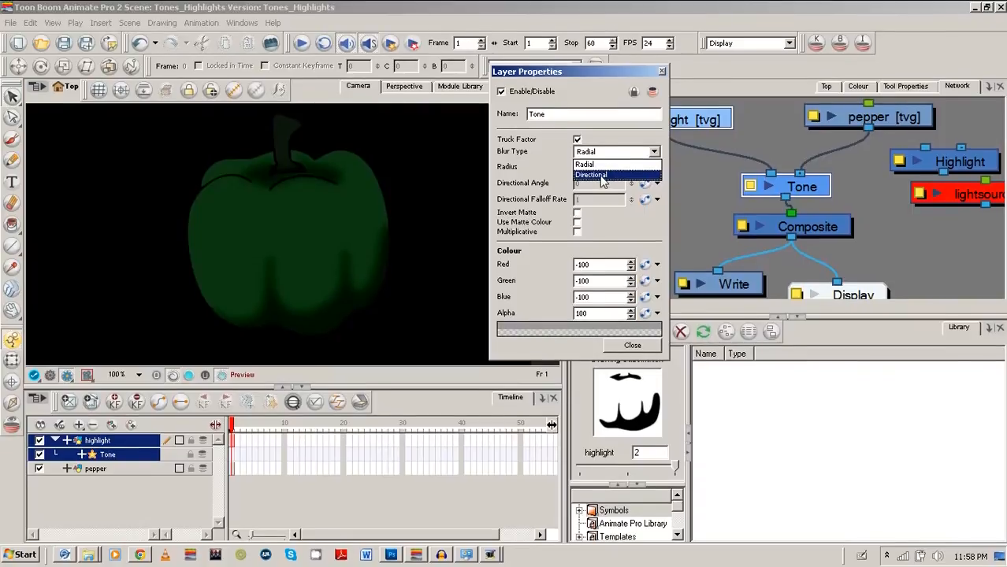
left_click(592, 173)
type("90")
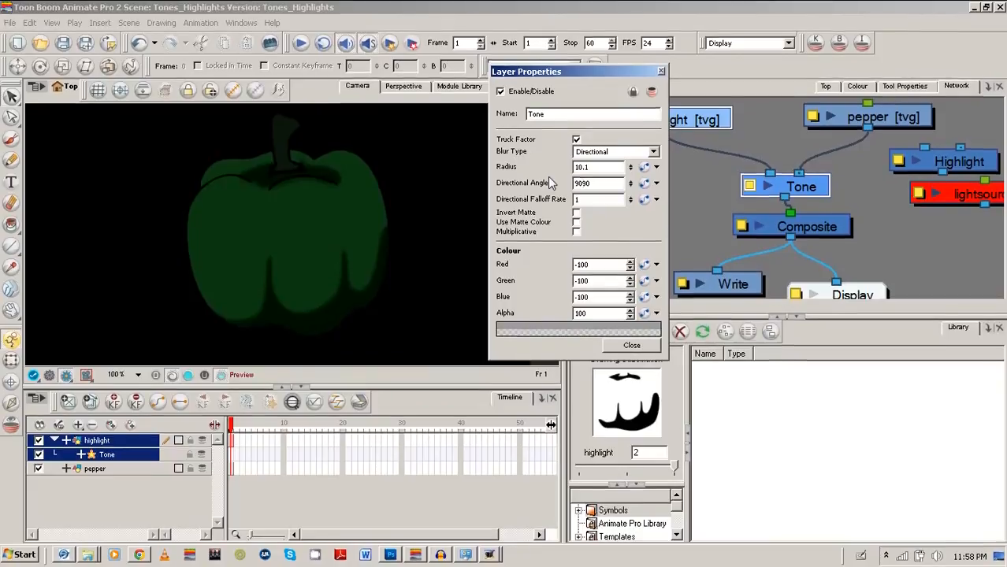
Step: Try directional angles 90, 270 and 50, and set the blur radius to 20
type("90")
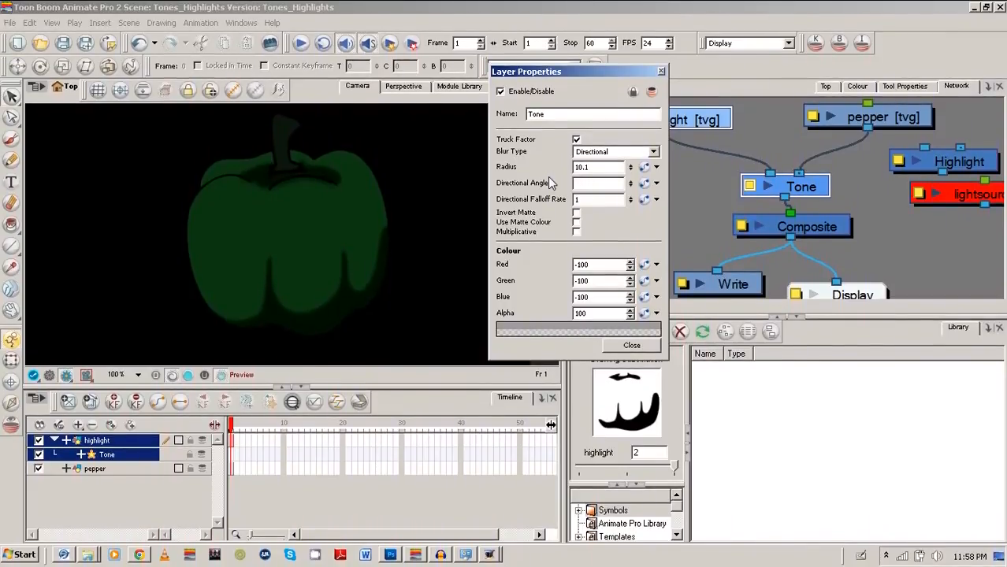
type("270")
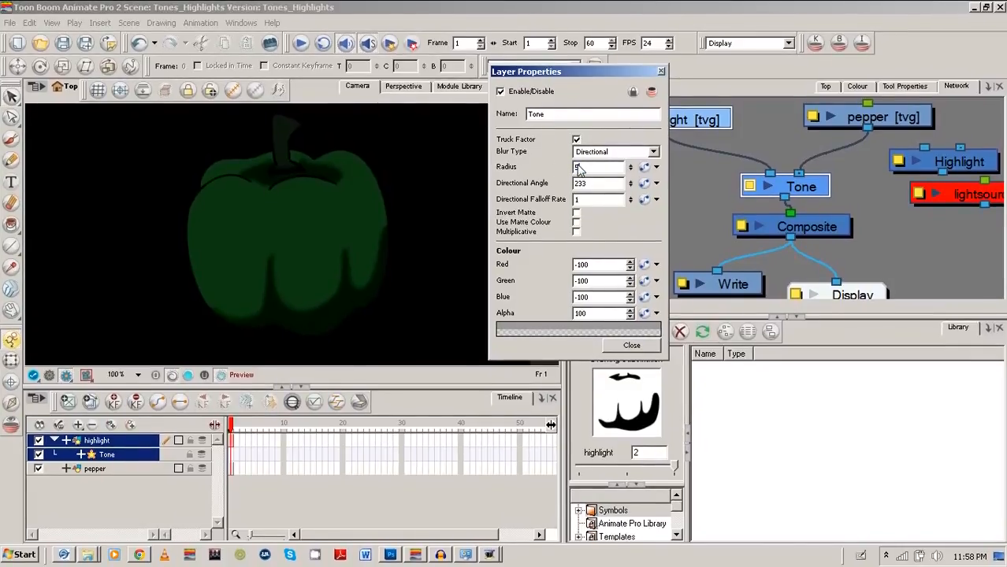
type("50")
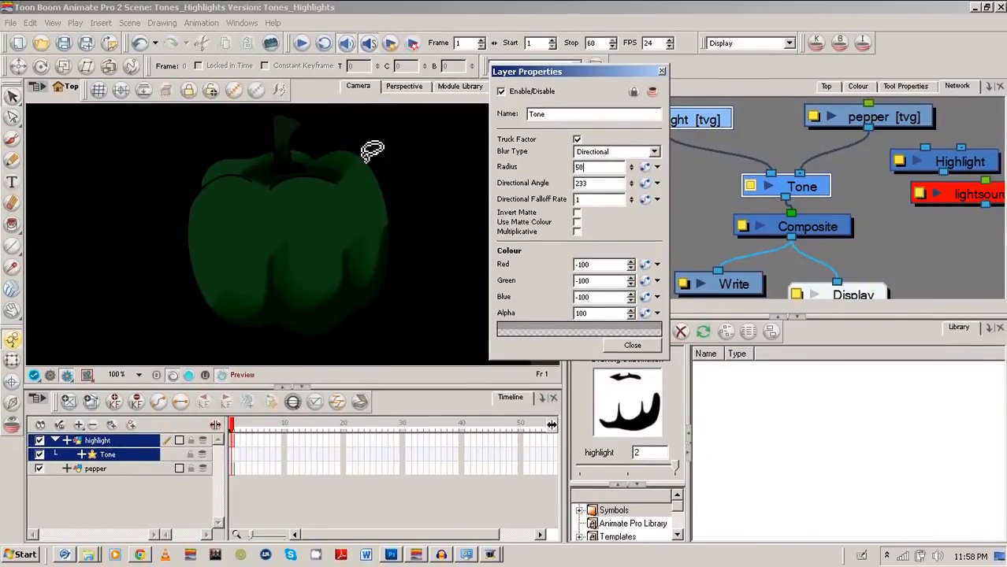
mouse_move(325, 173)
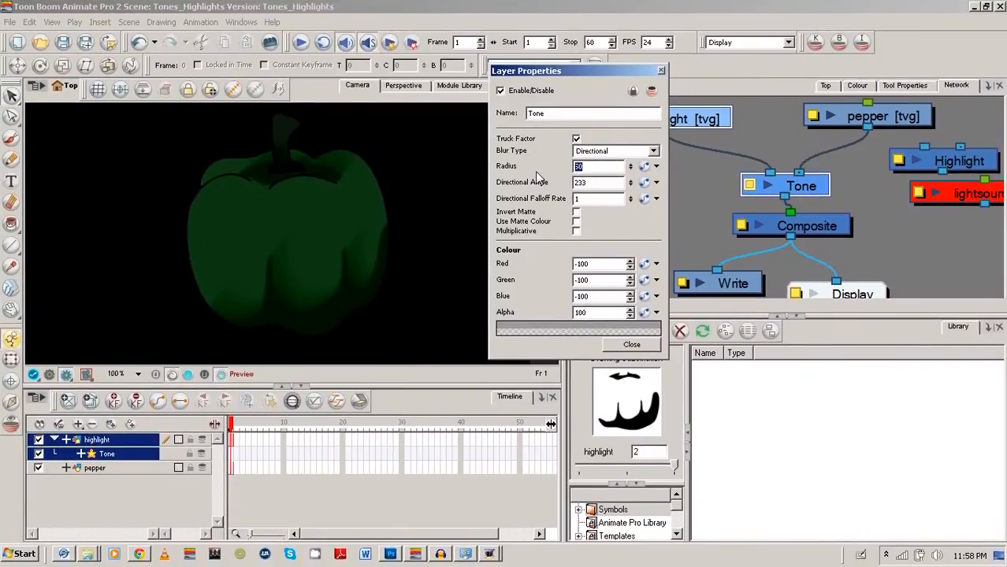
type("20")
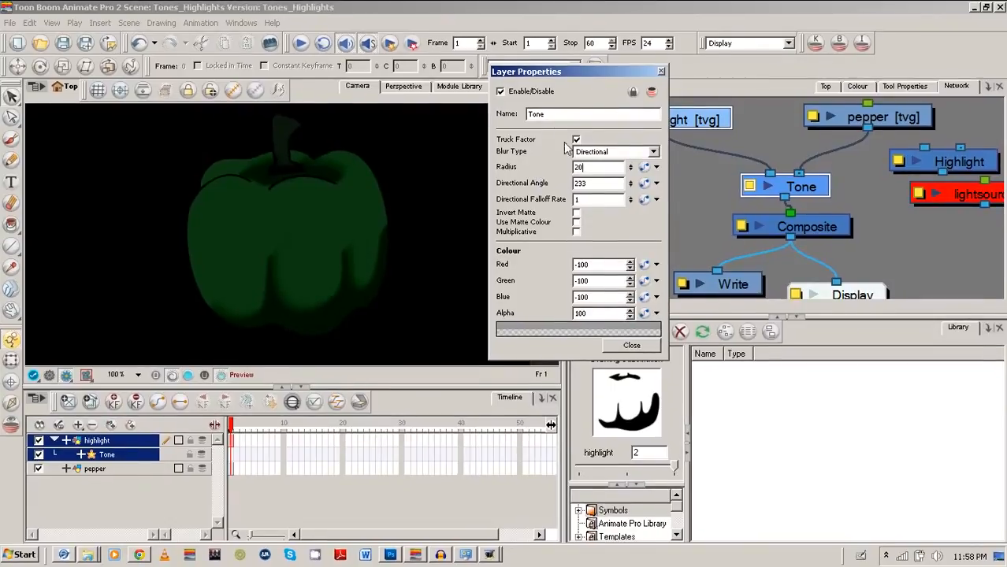
Step: Set the Tone blur to Radial, test Invert Matte and Use Matte Colour, and make it Multiplicative with alpha 200
left_click(615, 152)
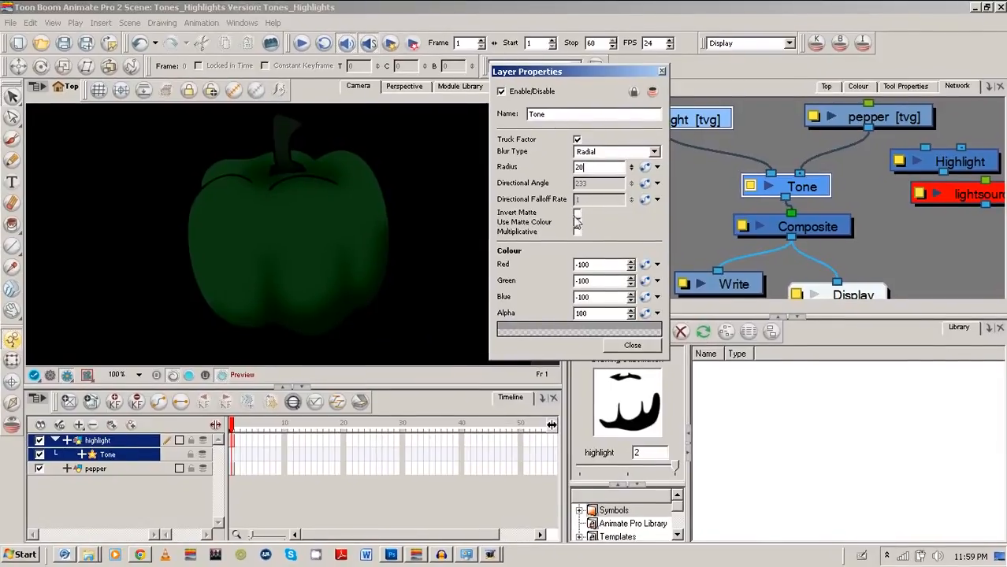
left_click(576, 213)
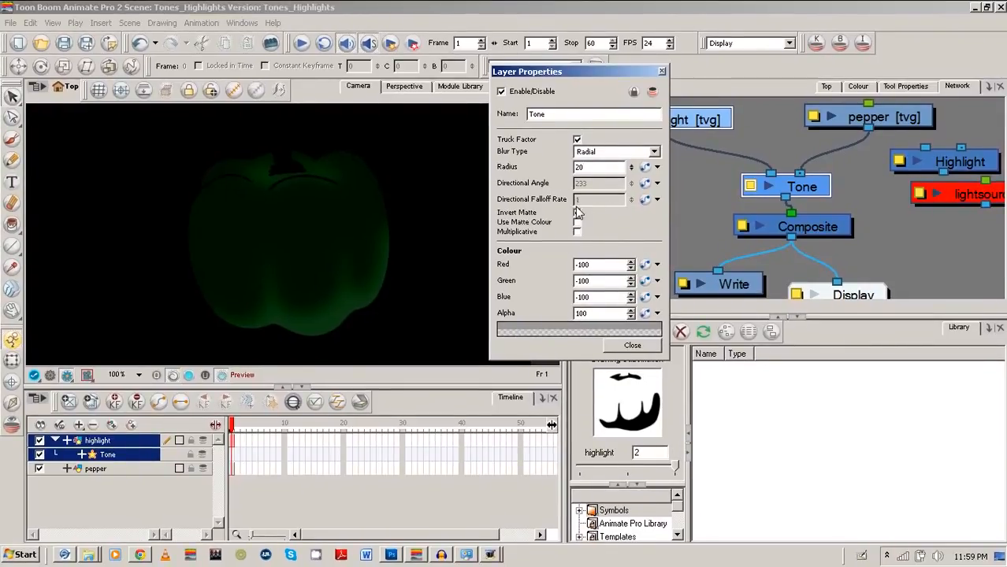
left_click(577, 223)
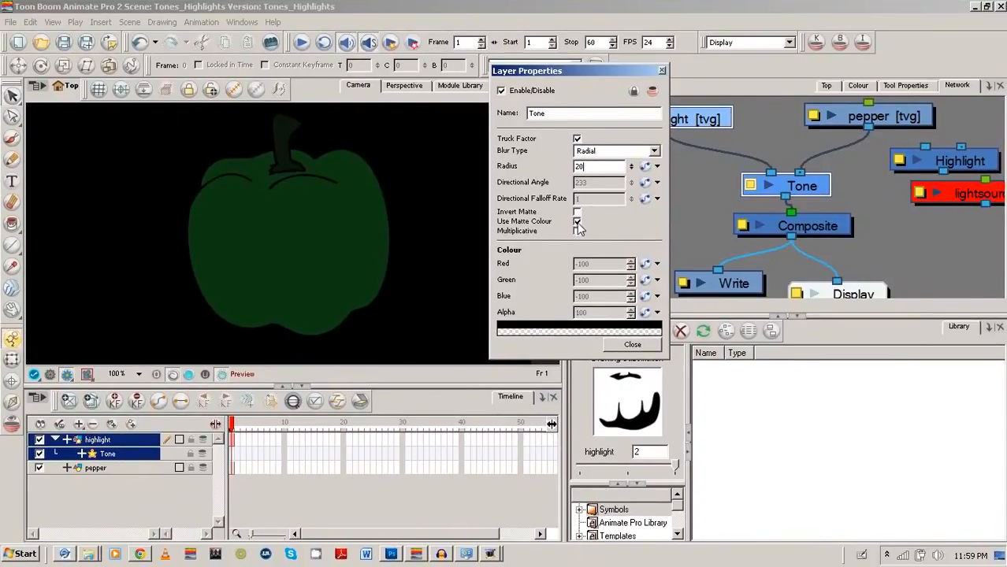
left_click(577, 230)
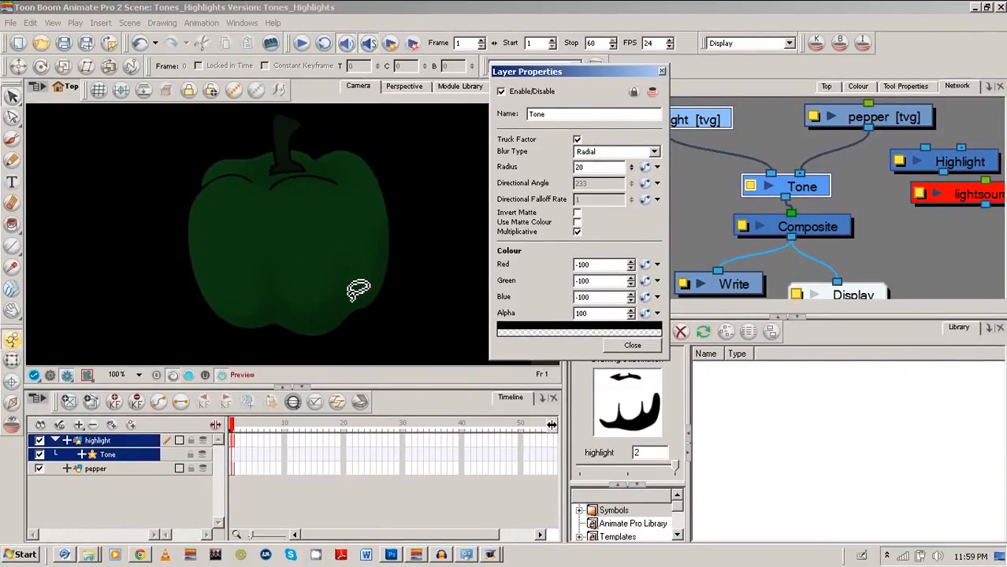
mouse_move(345, 319)
type("200")
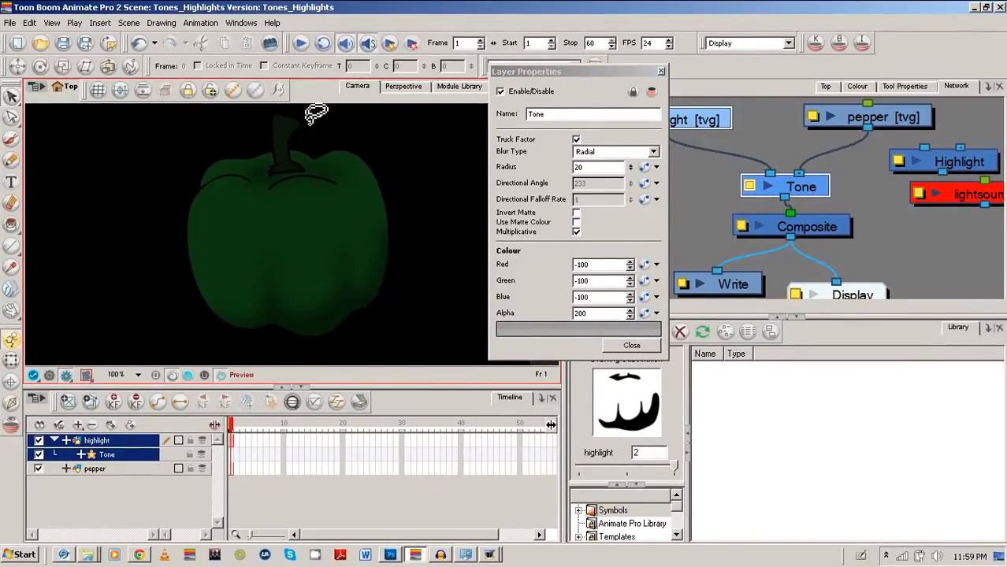
mouse_move(386, 171)
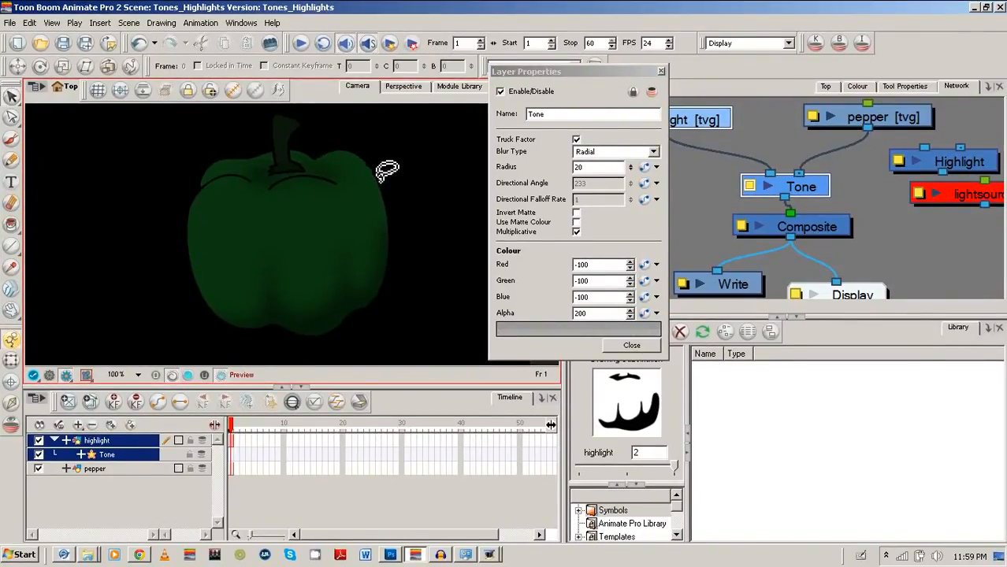